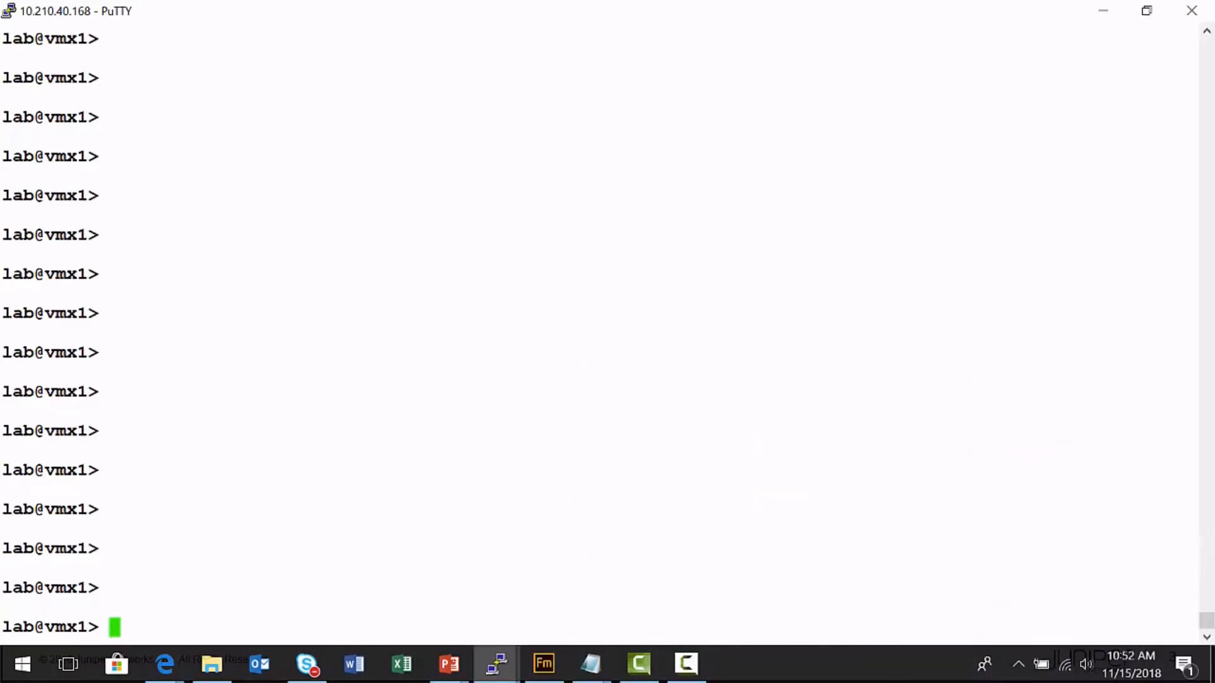
# Step: Run 'show cli' to list the session's current CLI settings
pyautogui.write('show cl')
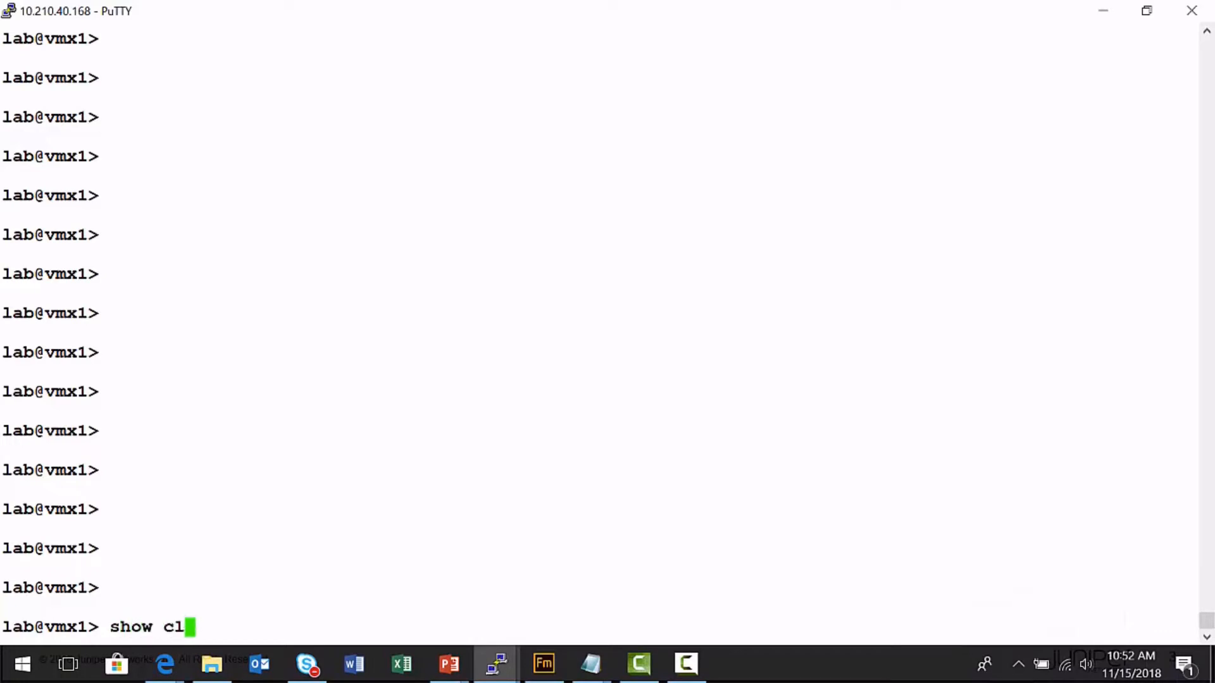
pyautogui.press('Return')
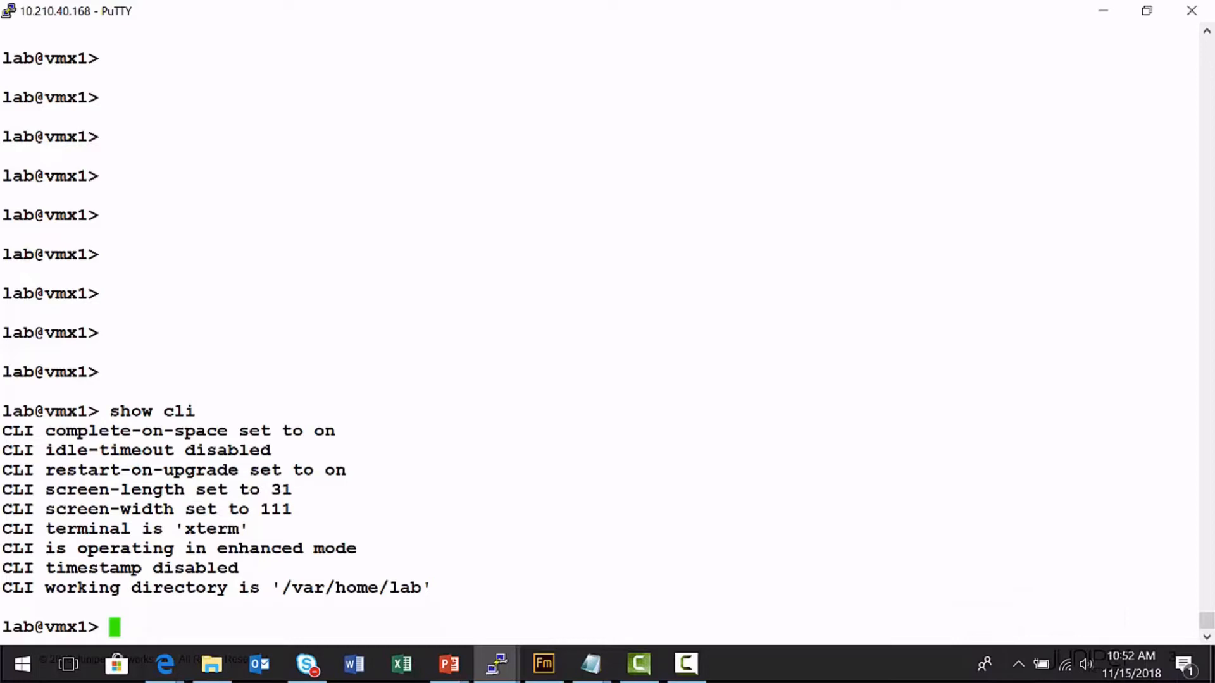
# Step: View the complete-on-space options, then turn complete-on-space off
pyautogui.write('se')
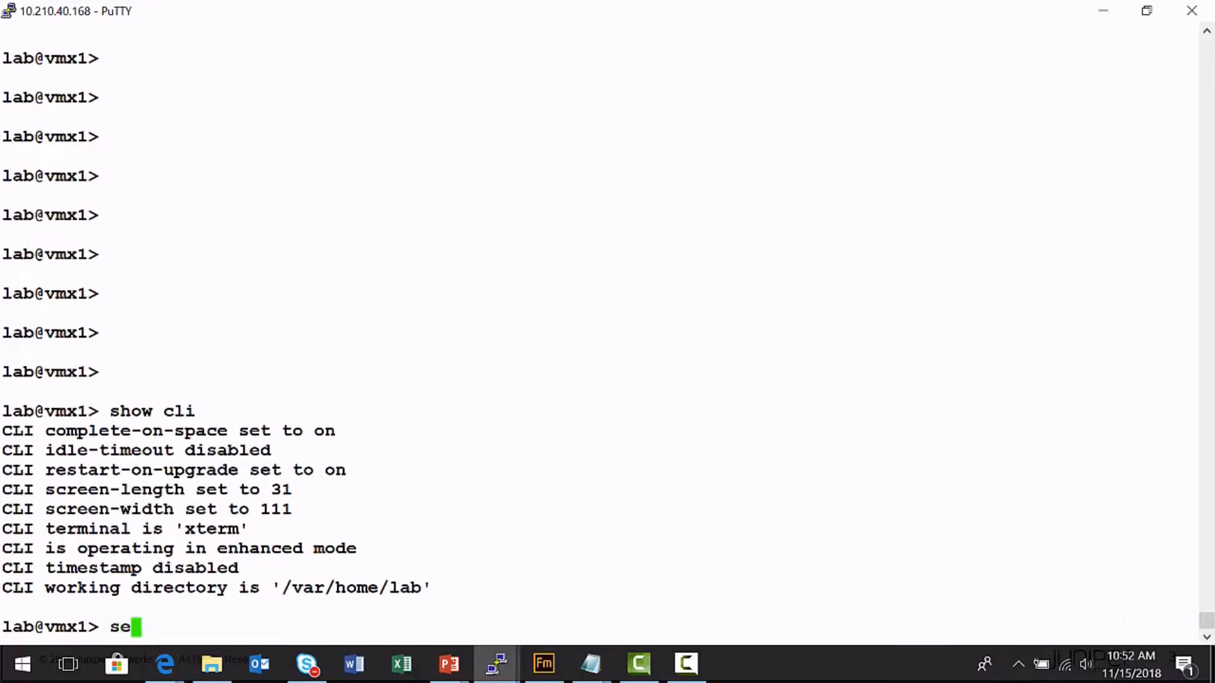
pyautogui.write('t cli')
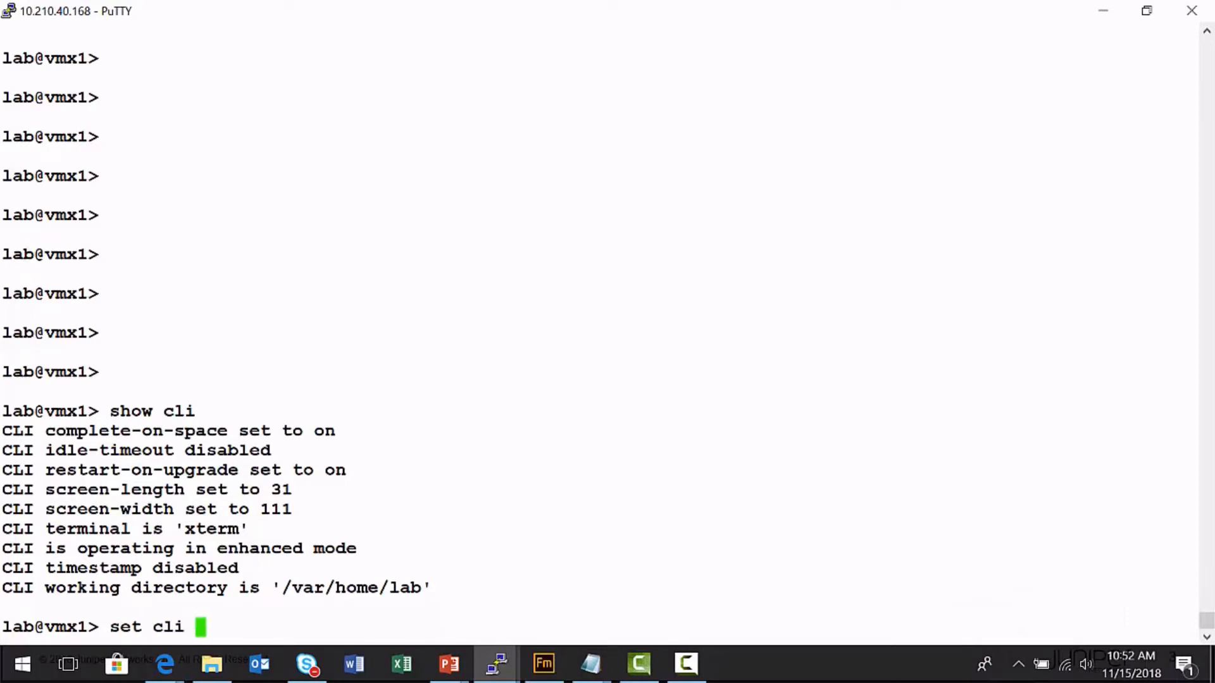
pyautogui.write('complete-on-space')
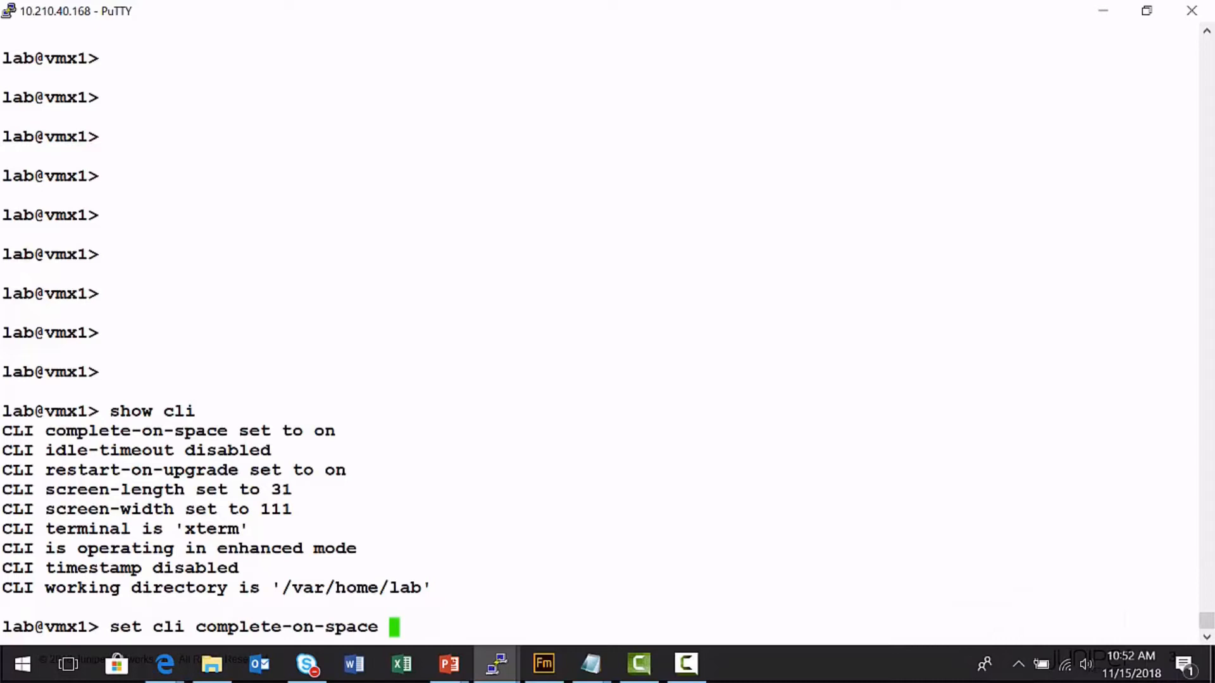
pyautogui.write('?')
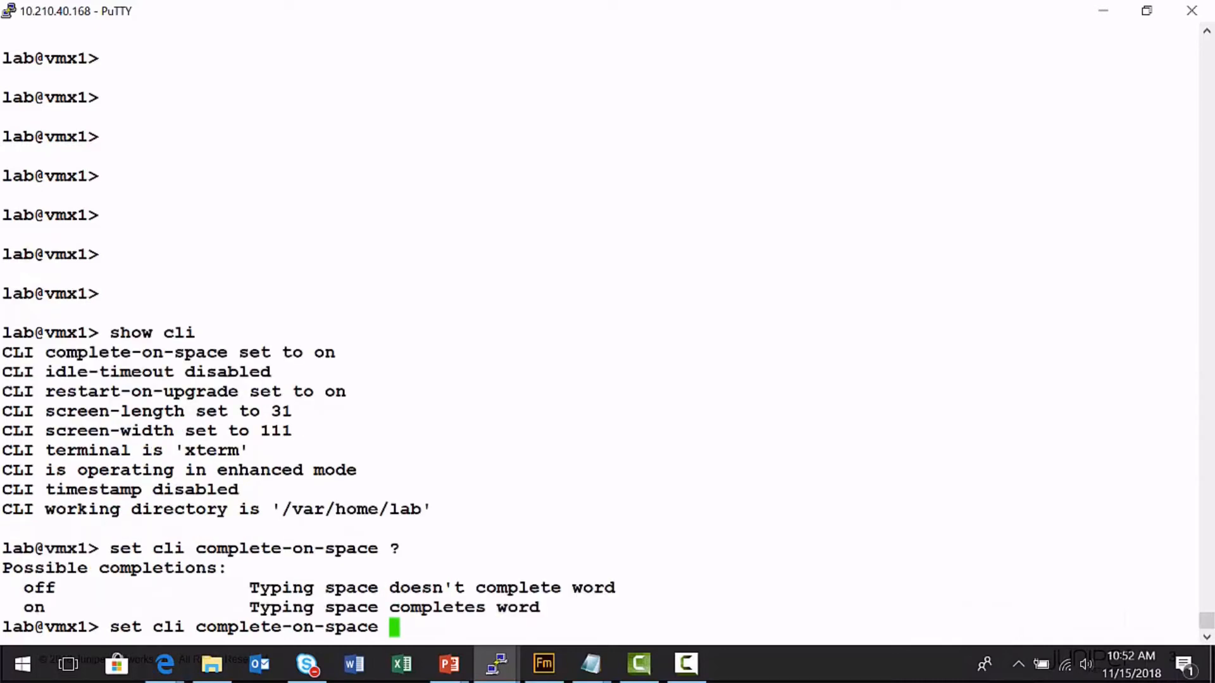
pyautogui.write('o')
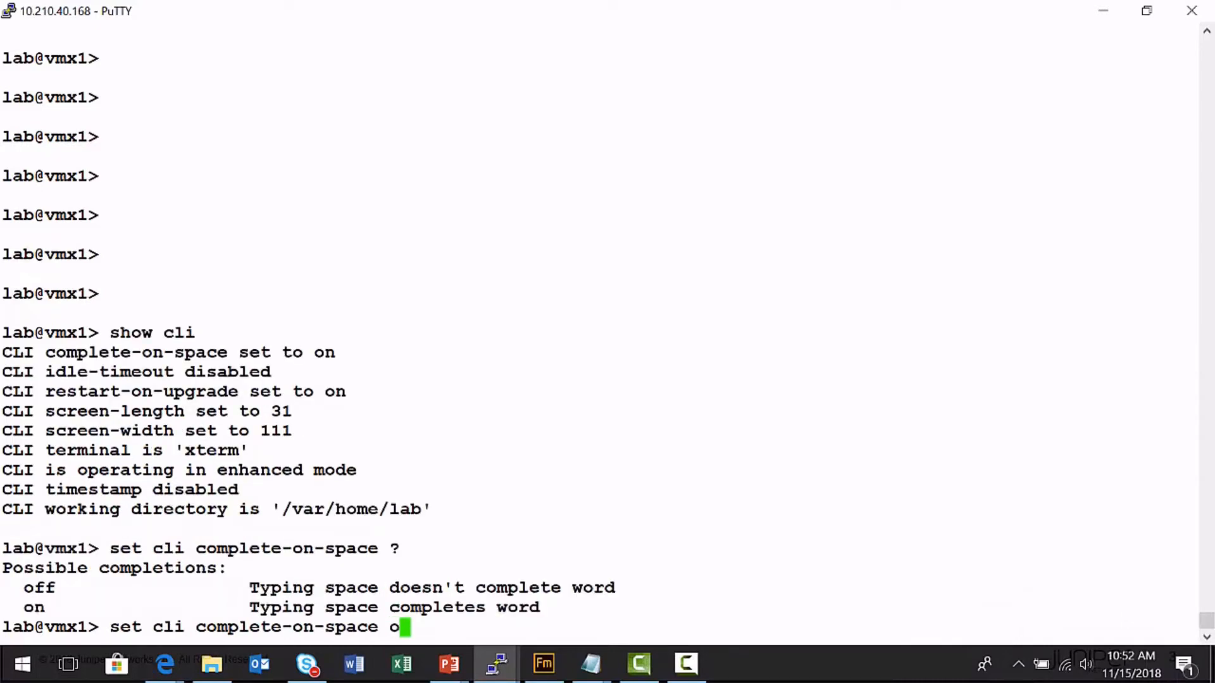
pyautogui.press('Return')
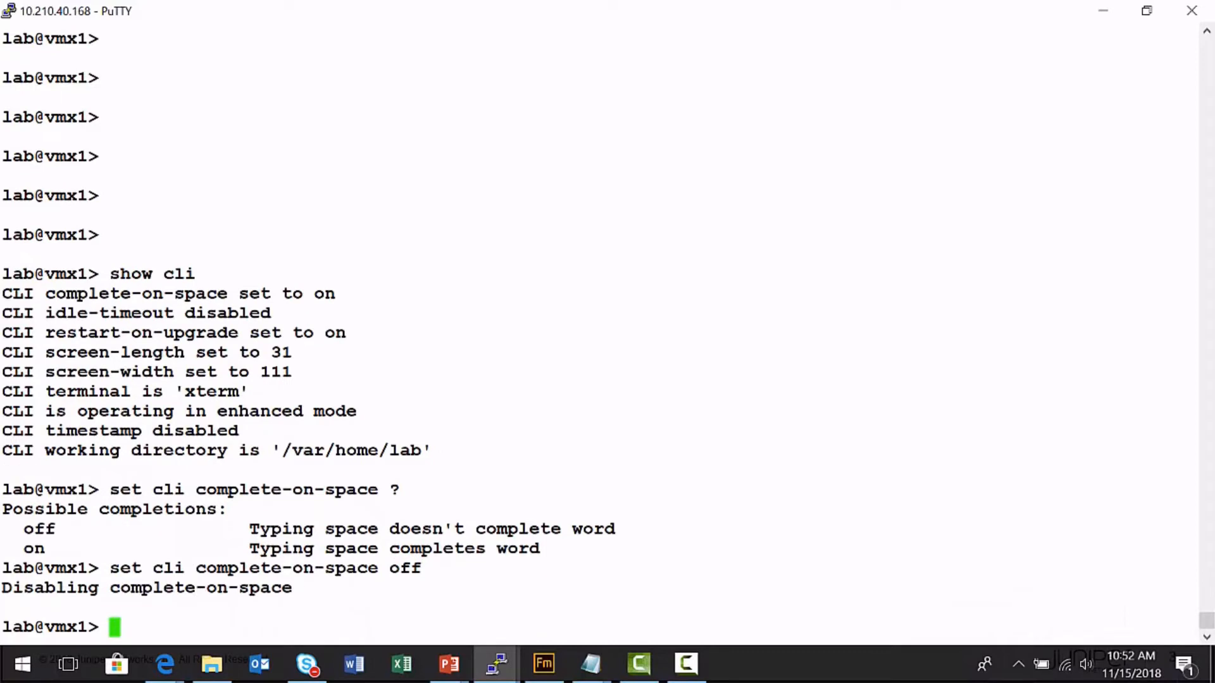
# Step: Start a 'show interfaces' command, then abandon it
pyautogui.write('sho')
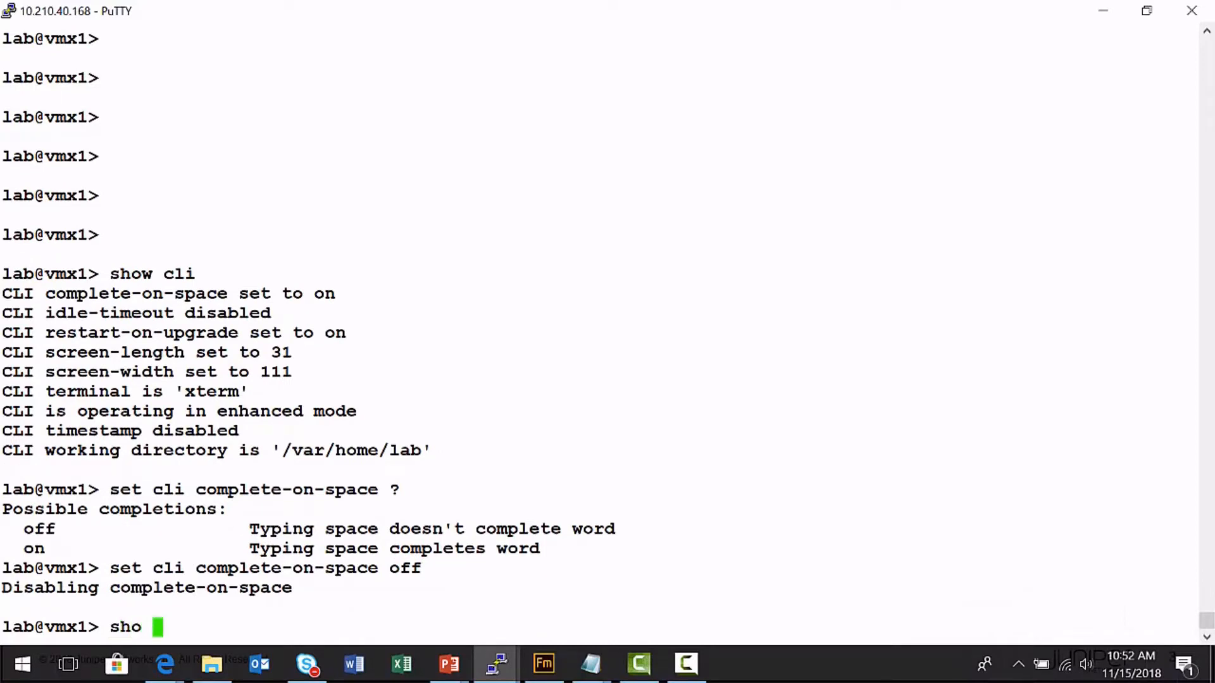
pyautogui.write('w')
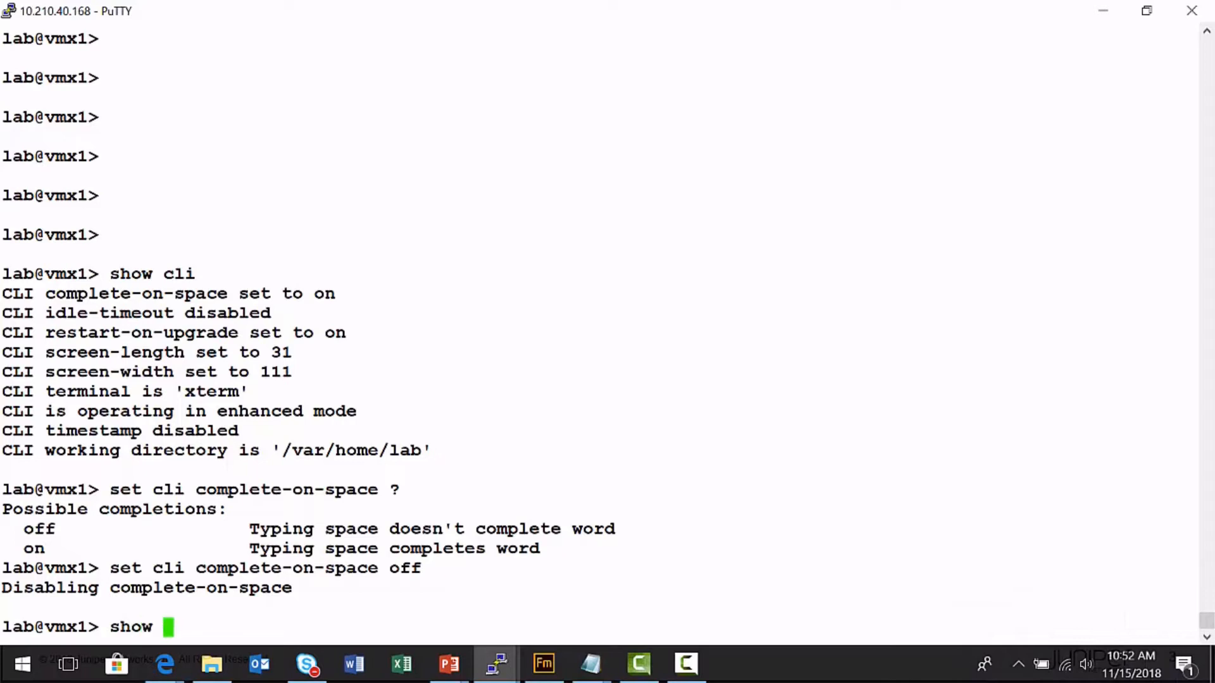
pyautogui.write('inter')
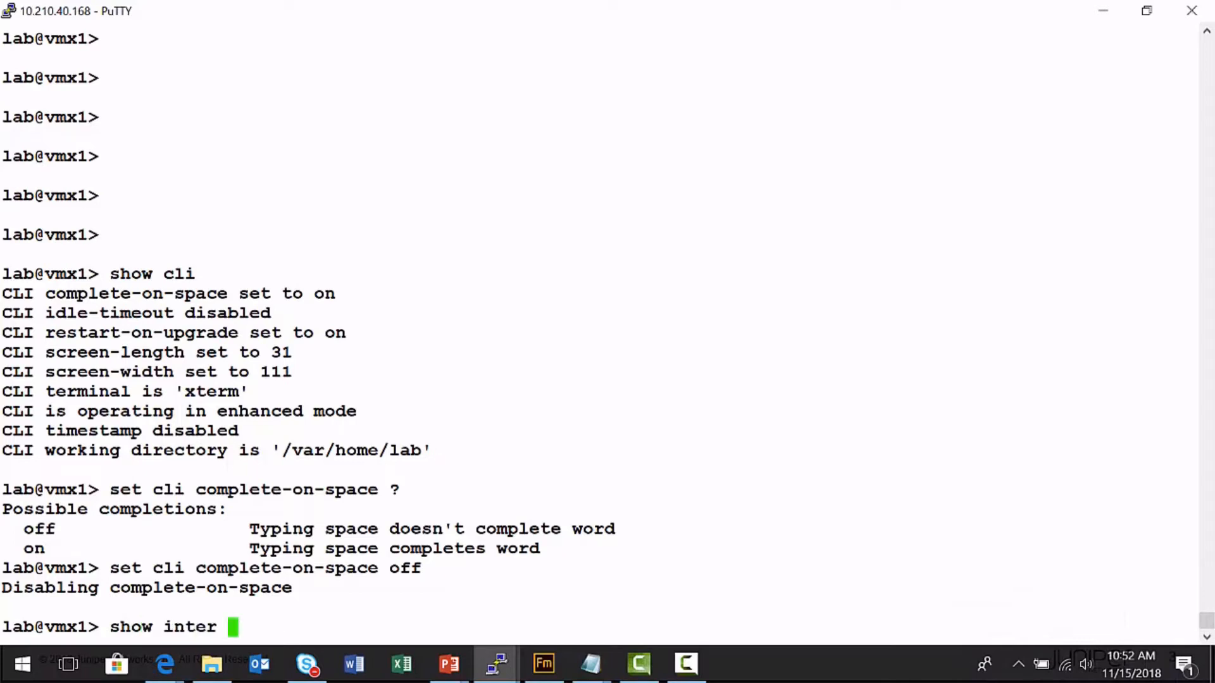
pyautogui.write('fa')
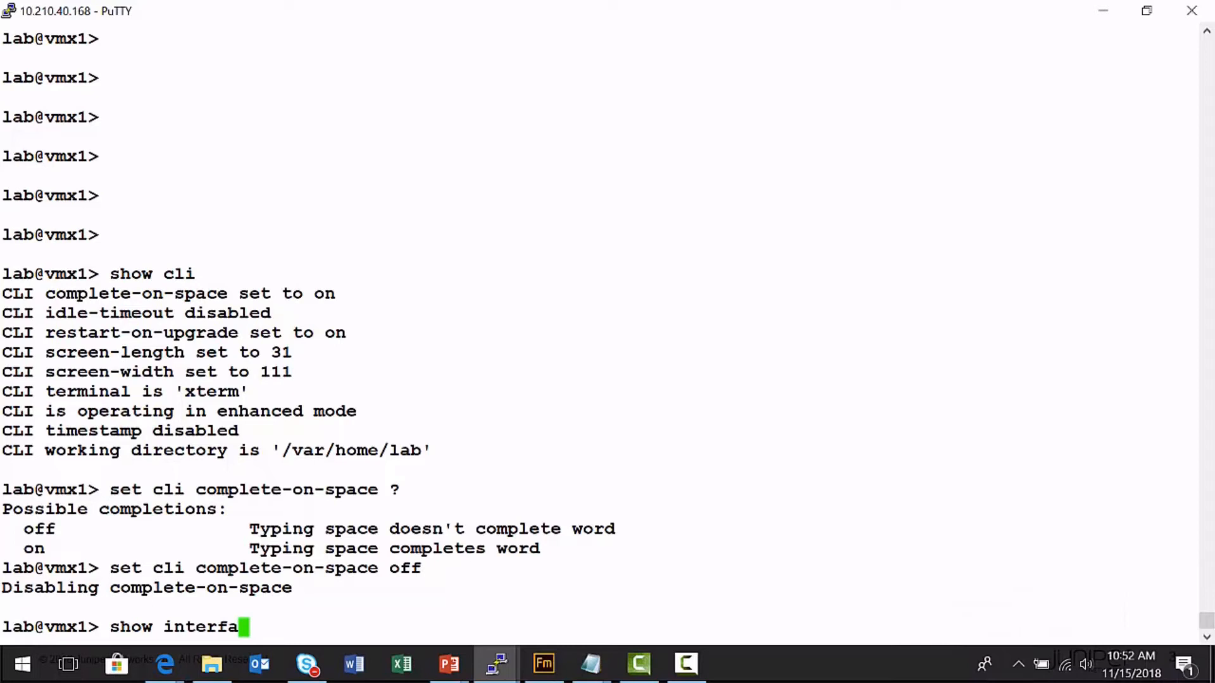
pyautogui.press('BackSpace')
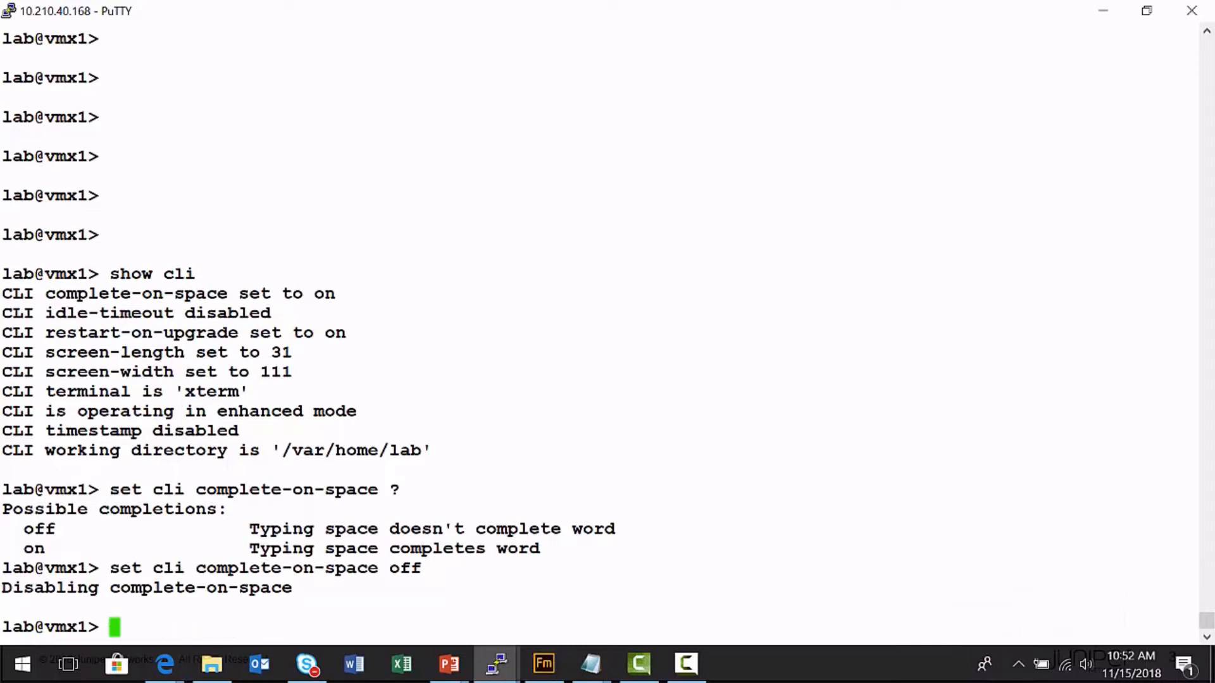
# Step: Turn complete-on-space back on, then start and erase a 'show interfaces' command
pyautogui.write('set cli')
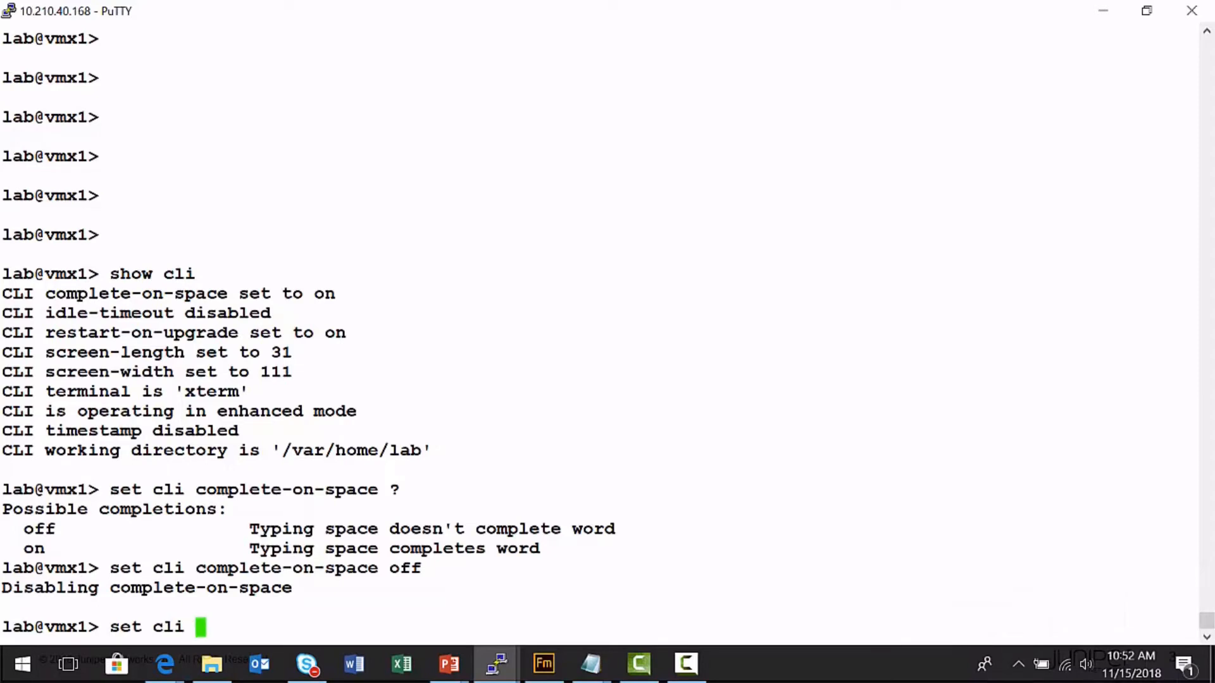
pyautogui.write('com')
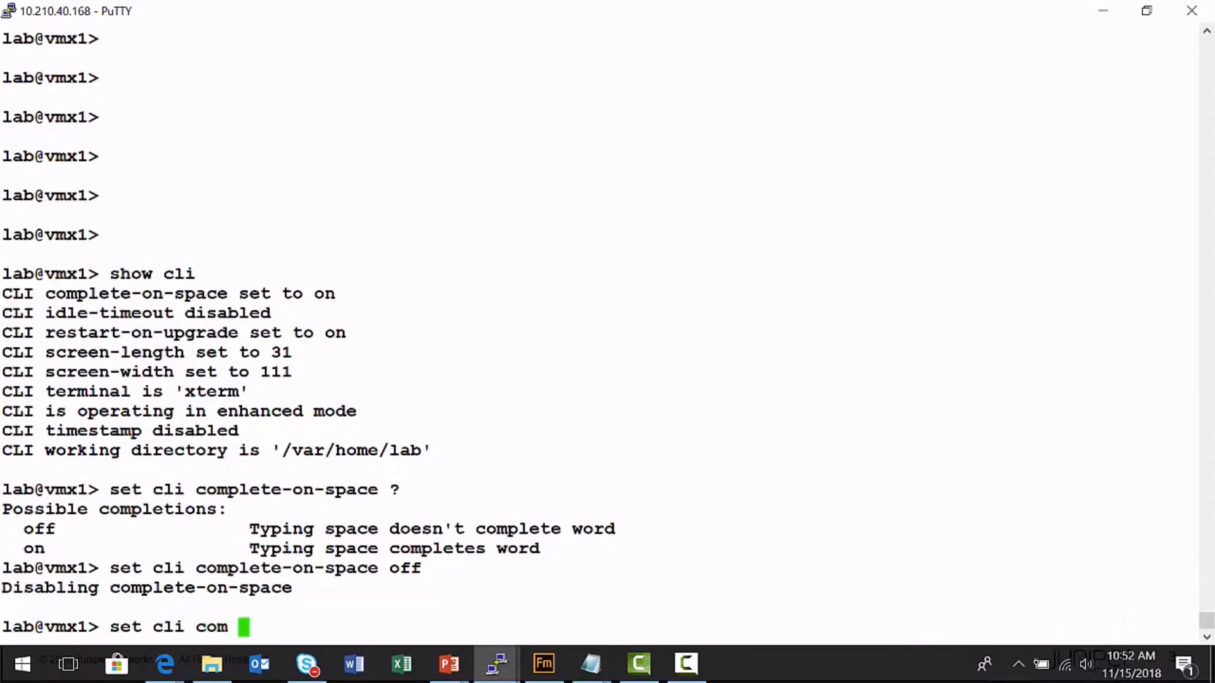
pyautogui.press('Backspace')
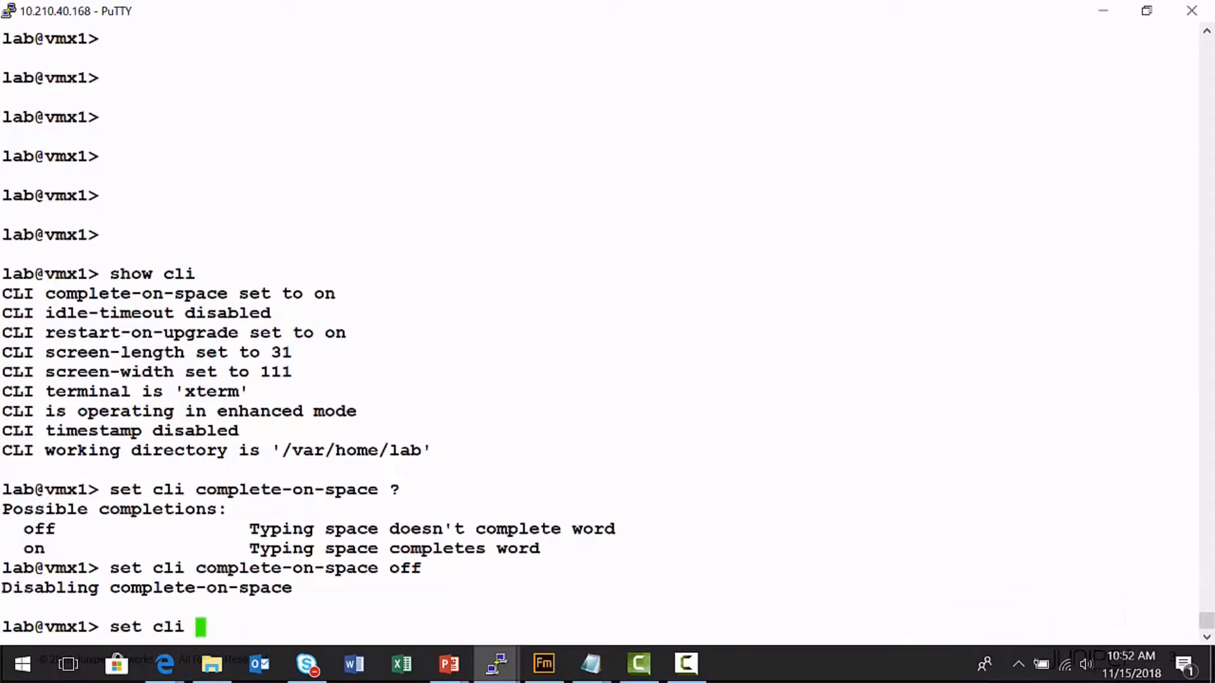
pyautogui.write('comple')
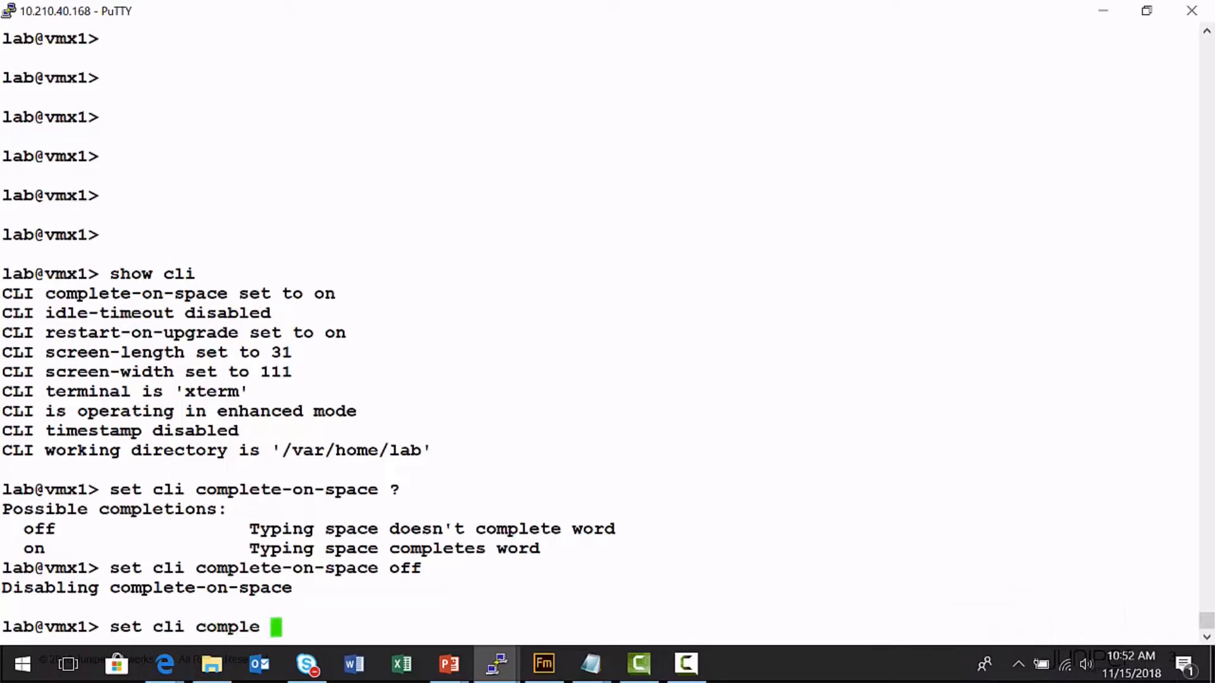
pyautogui.write('te')
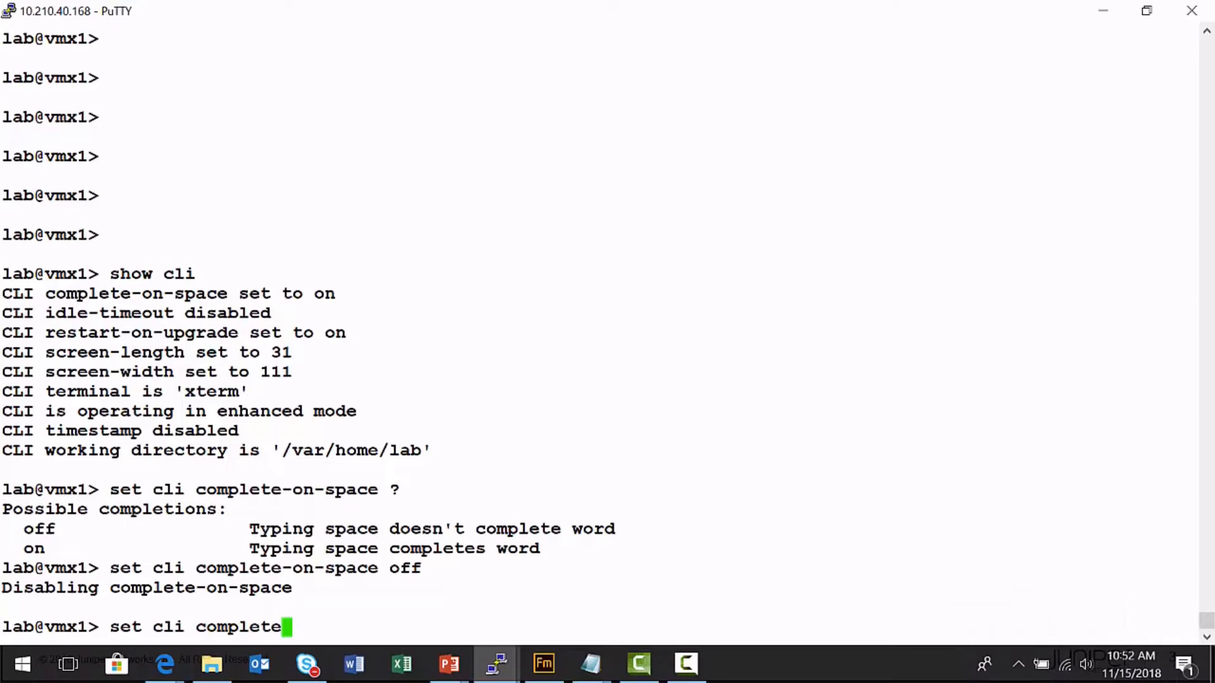
pyautogui.write('-on')
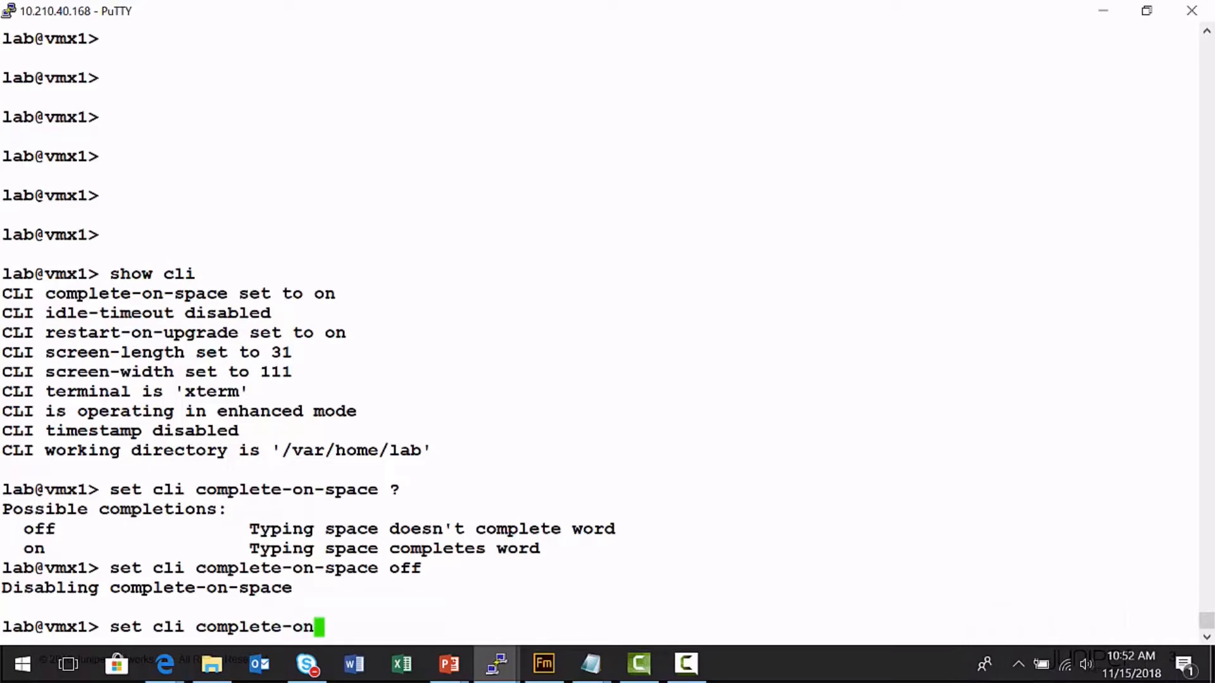
pyautogui.write('space')
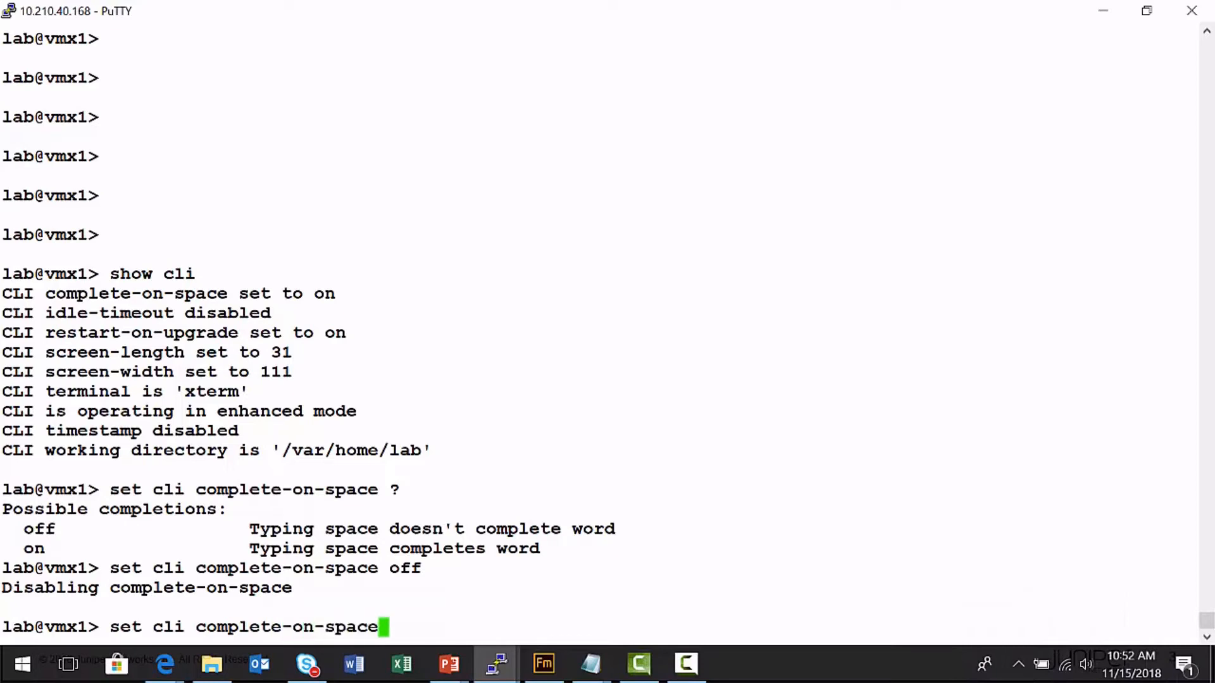
pyautogui.write('on')
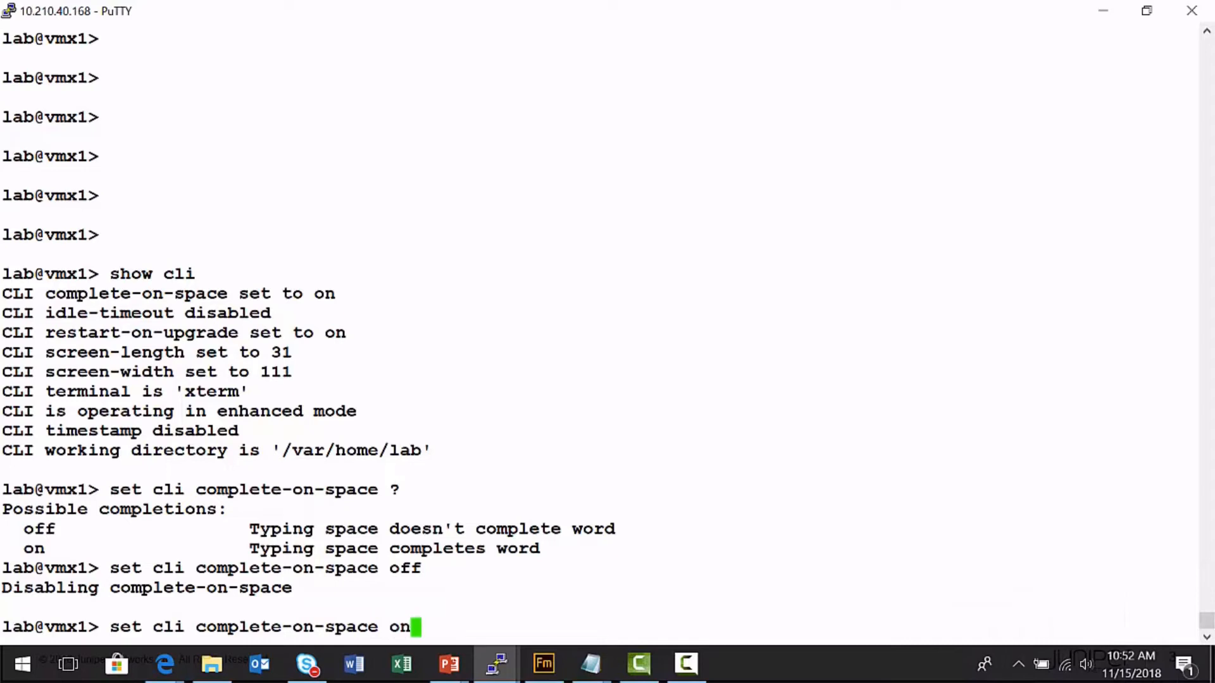
pyautogui.press('Return')
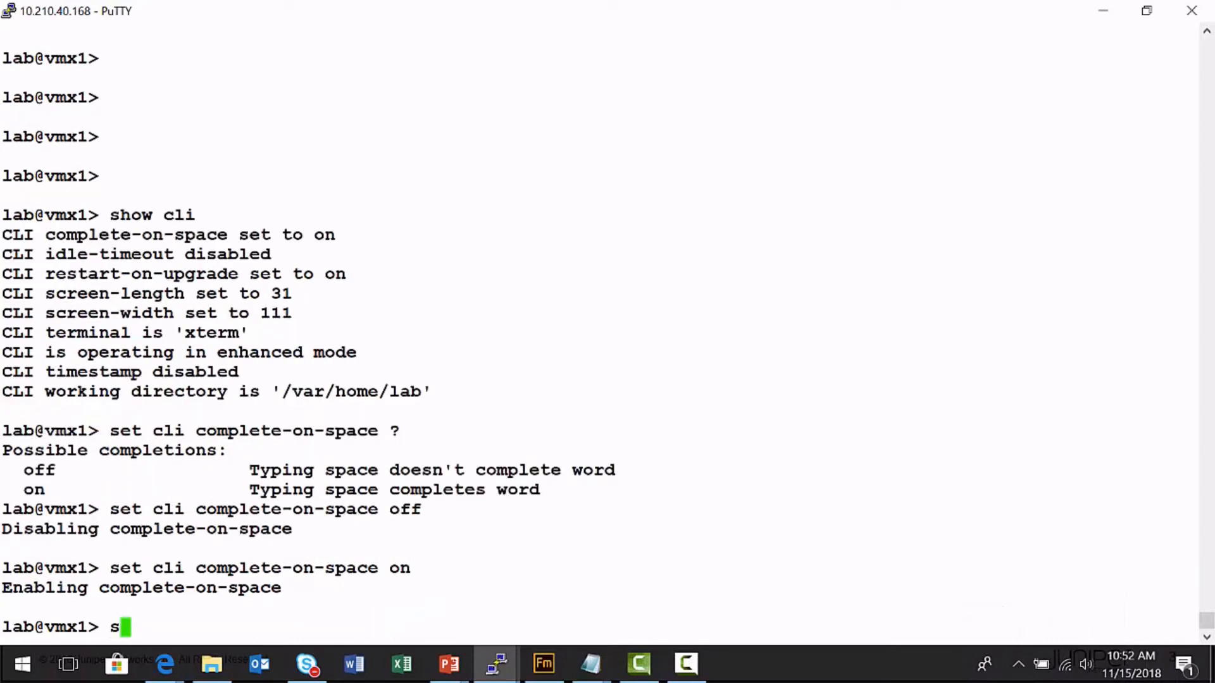
pyautogui.write('how interfaces')
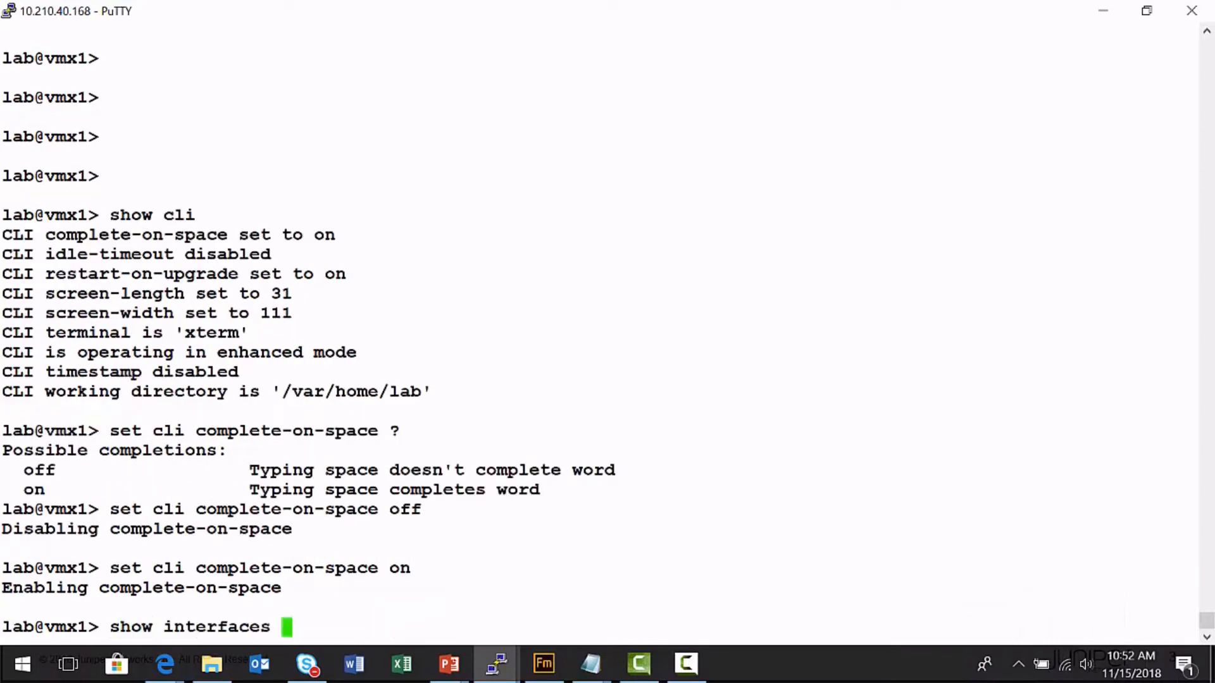
pyautogui.press('BackSpace')
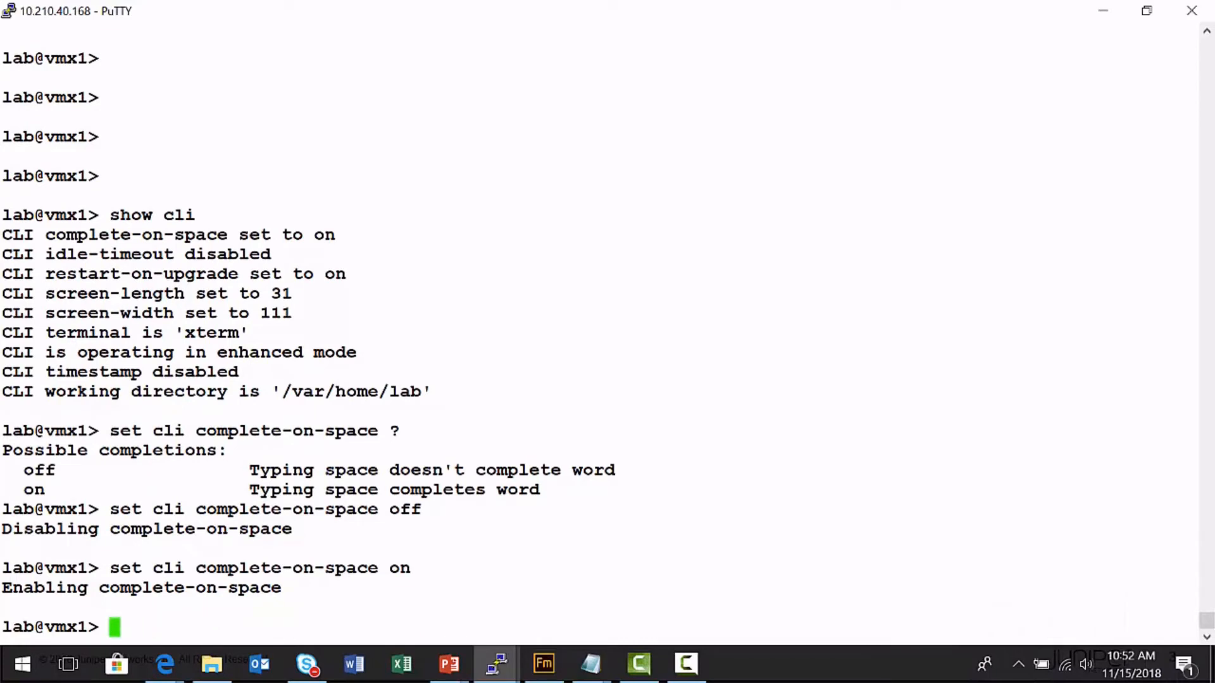
# Step: Set the CLI idle timeout to 10 minutes and list the available terminal types
pyautogui.write('set cli idle-timeout 10')
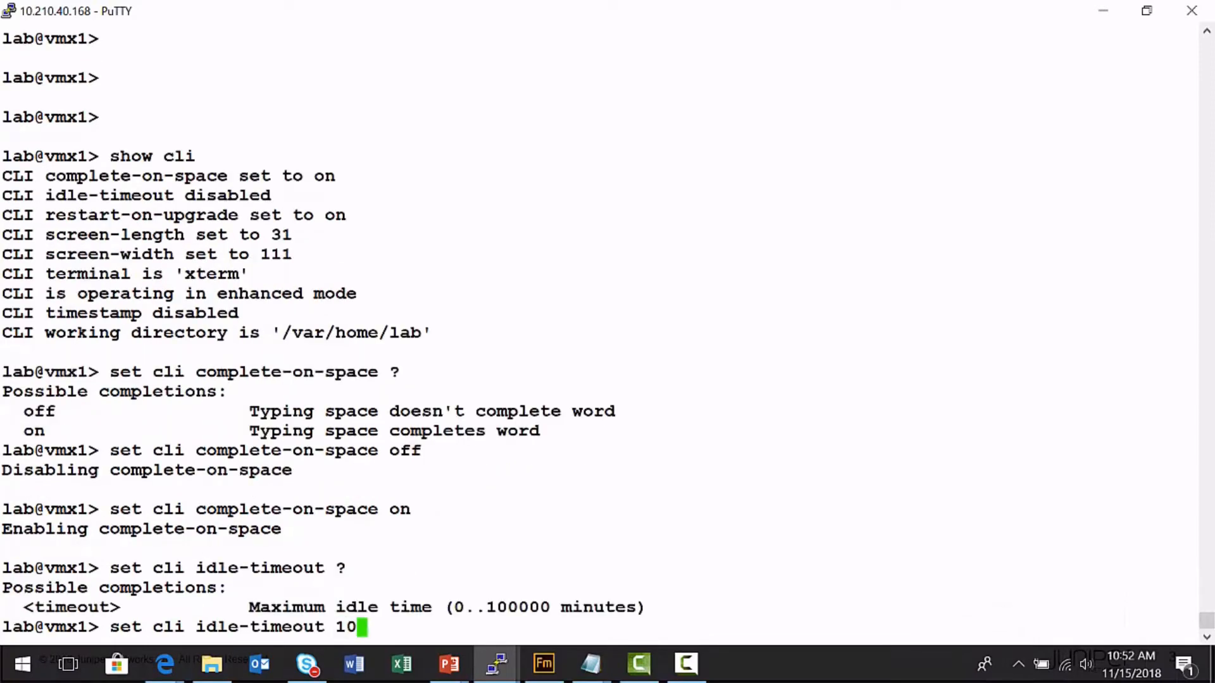
pyautogui.press('Return')
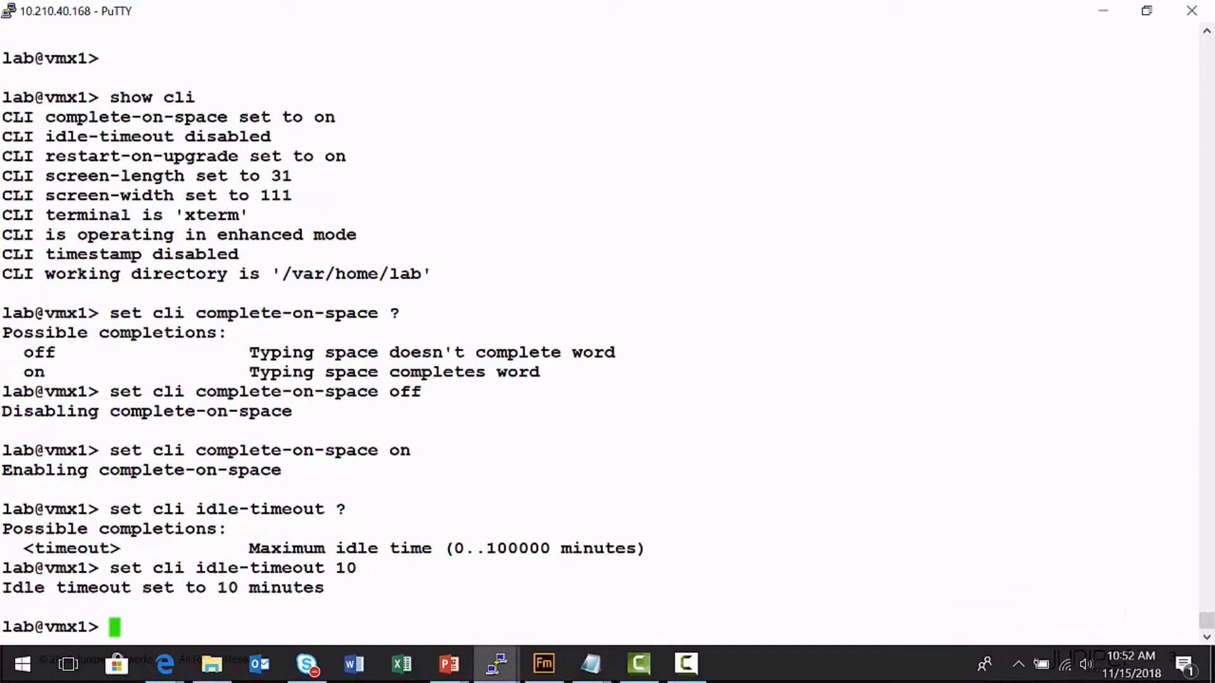
pyautogui.write('set')
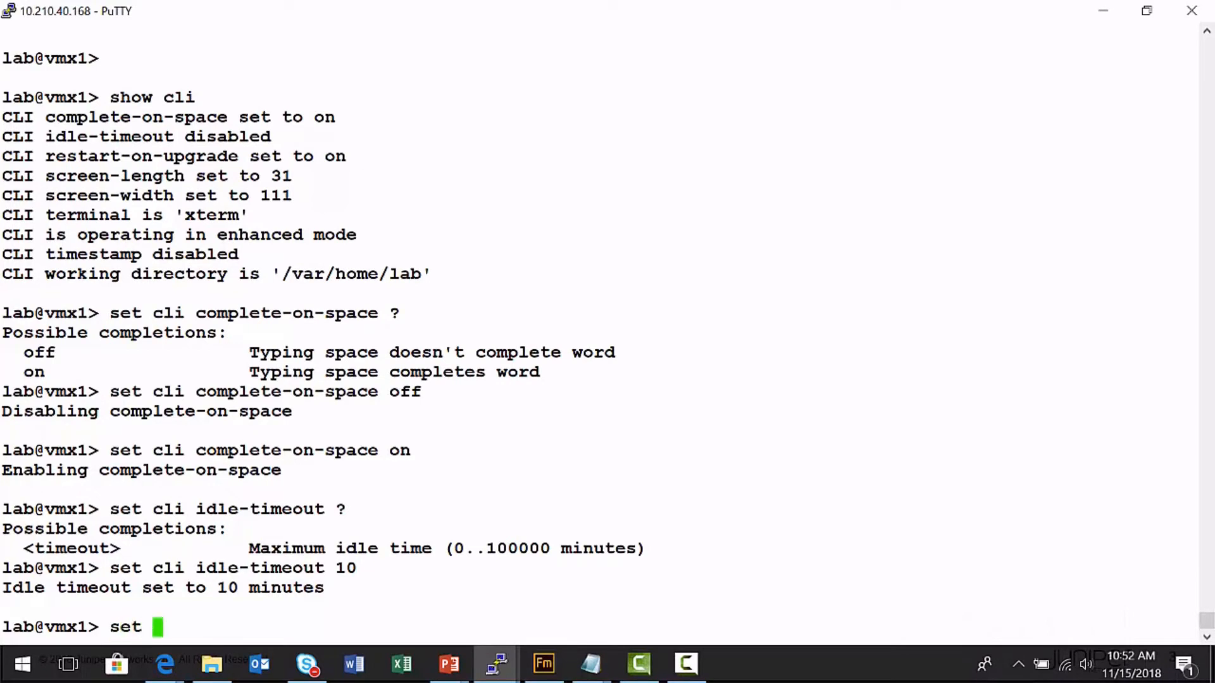
pyautogui.write('cli te')
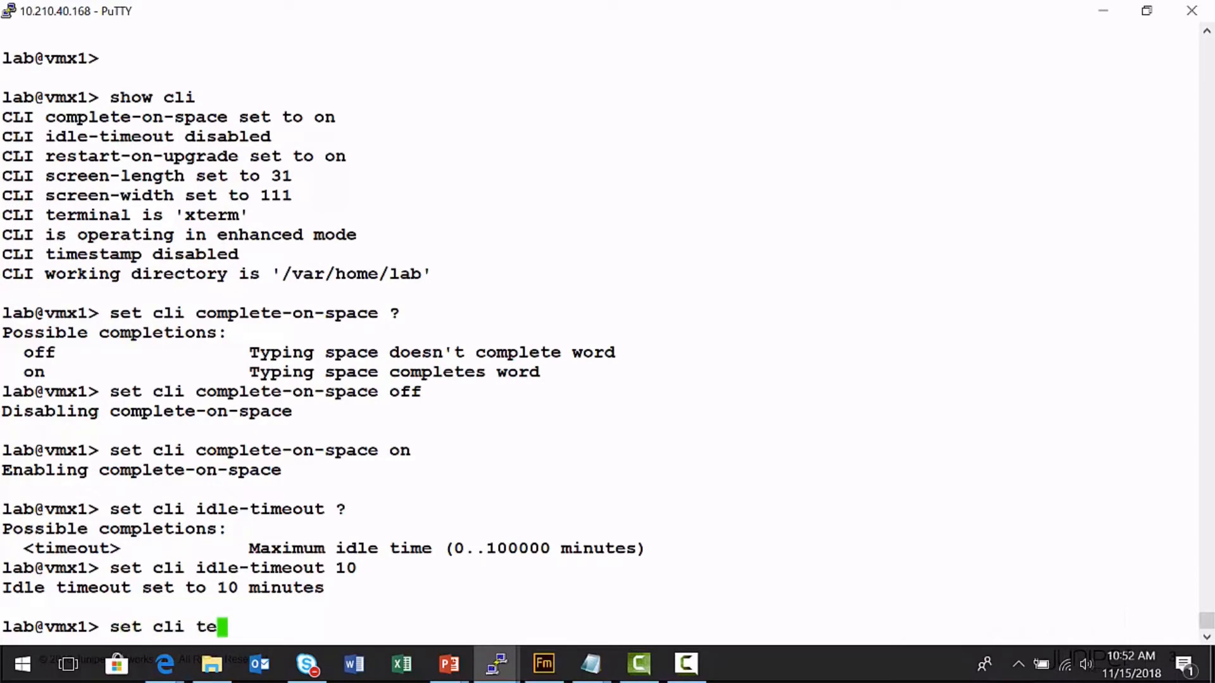
pyautogui.write('rminal ?')
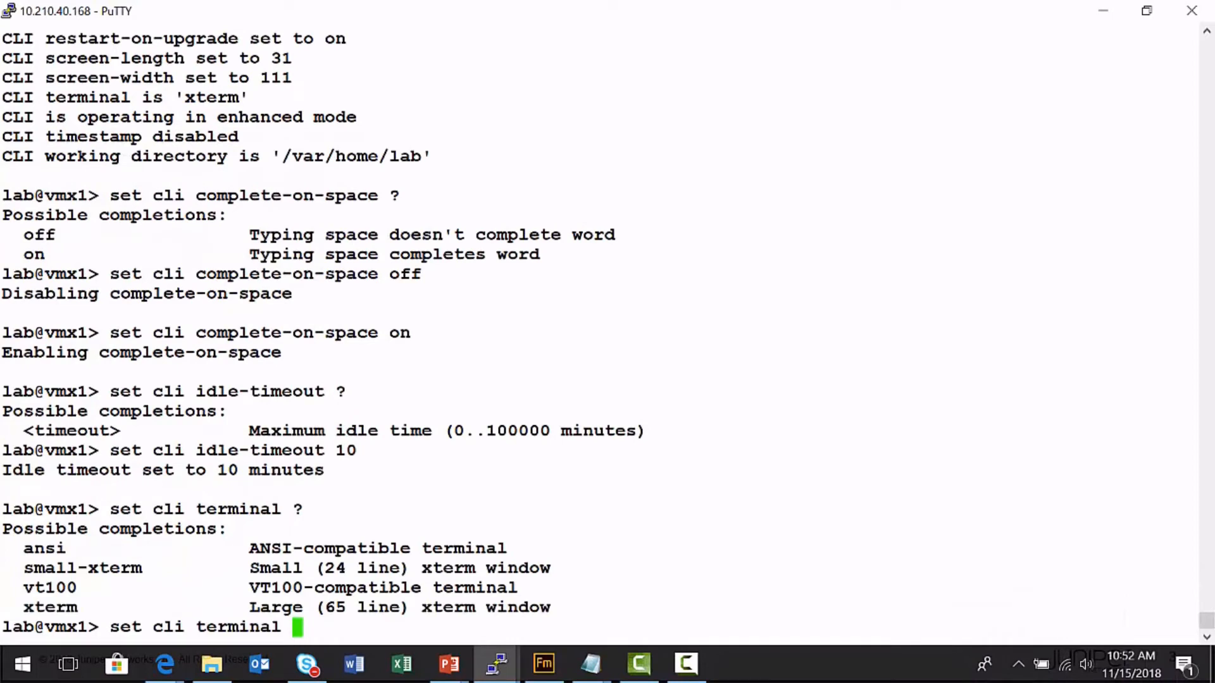
pyautogui.press('BackSpace')
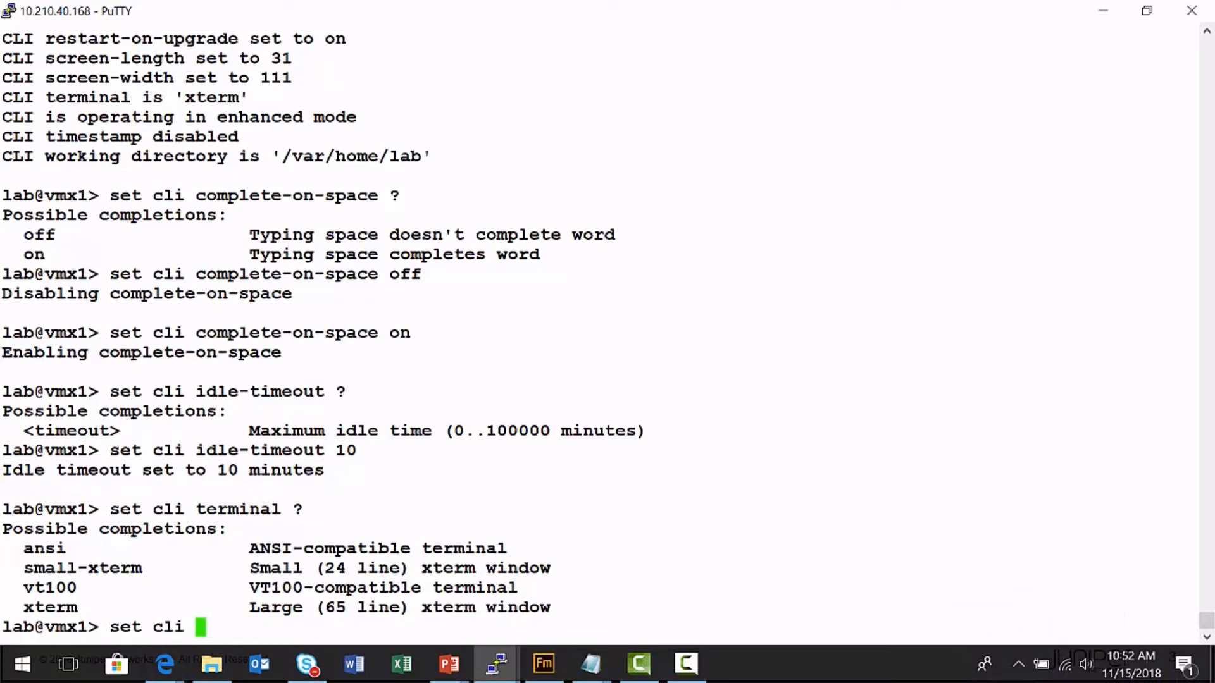
# Step: Enable CLI timestamps, then run 'show cli' twice to confirm timestamps and 10-minute timeout
pyautogui.write('timestamp')
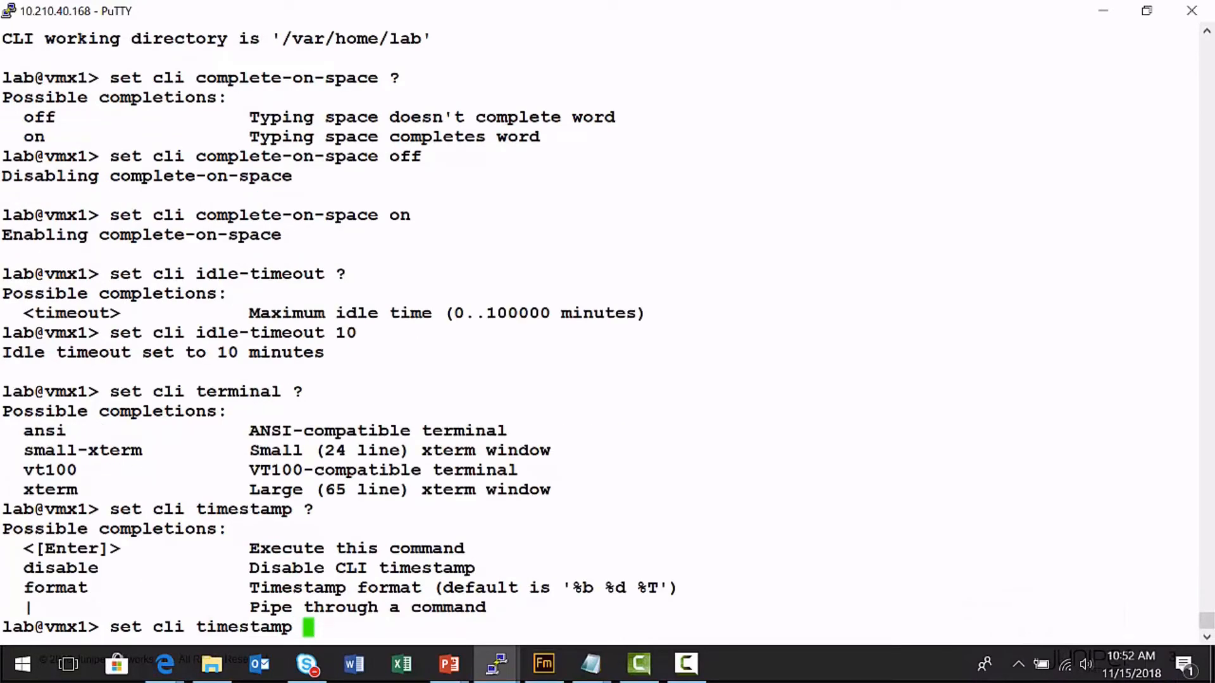
pyautogui.press('Return')
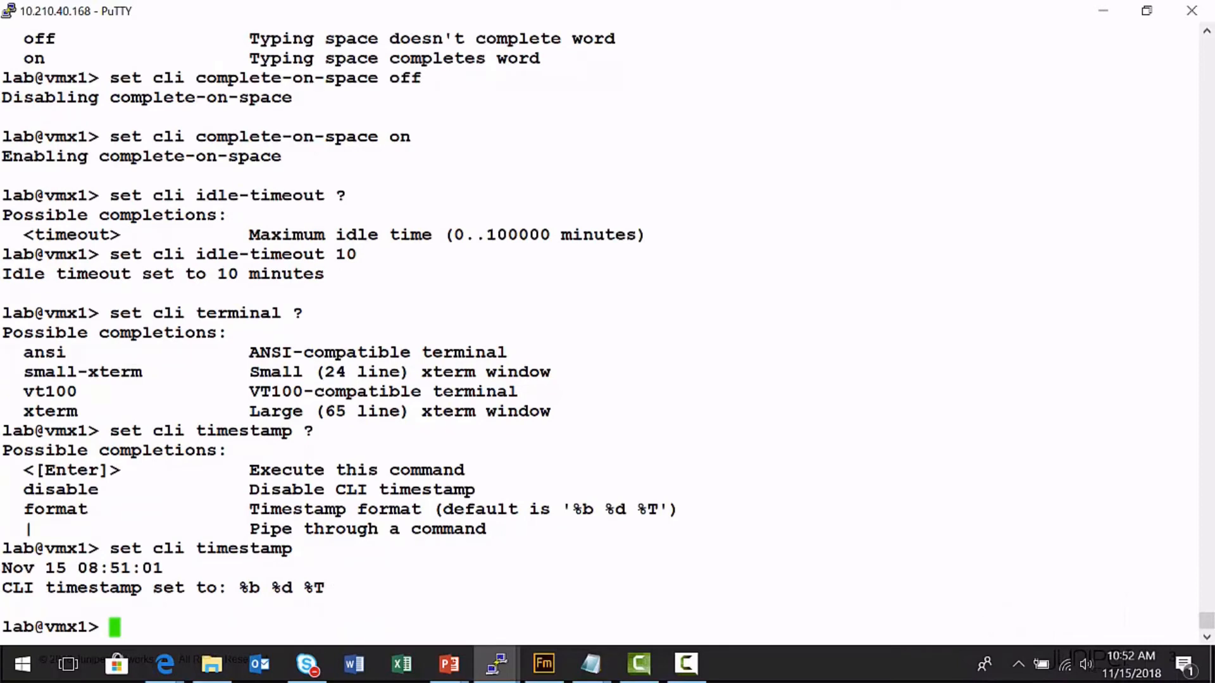
pyautogui.write('show cli')
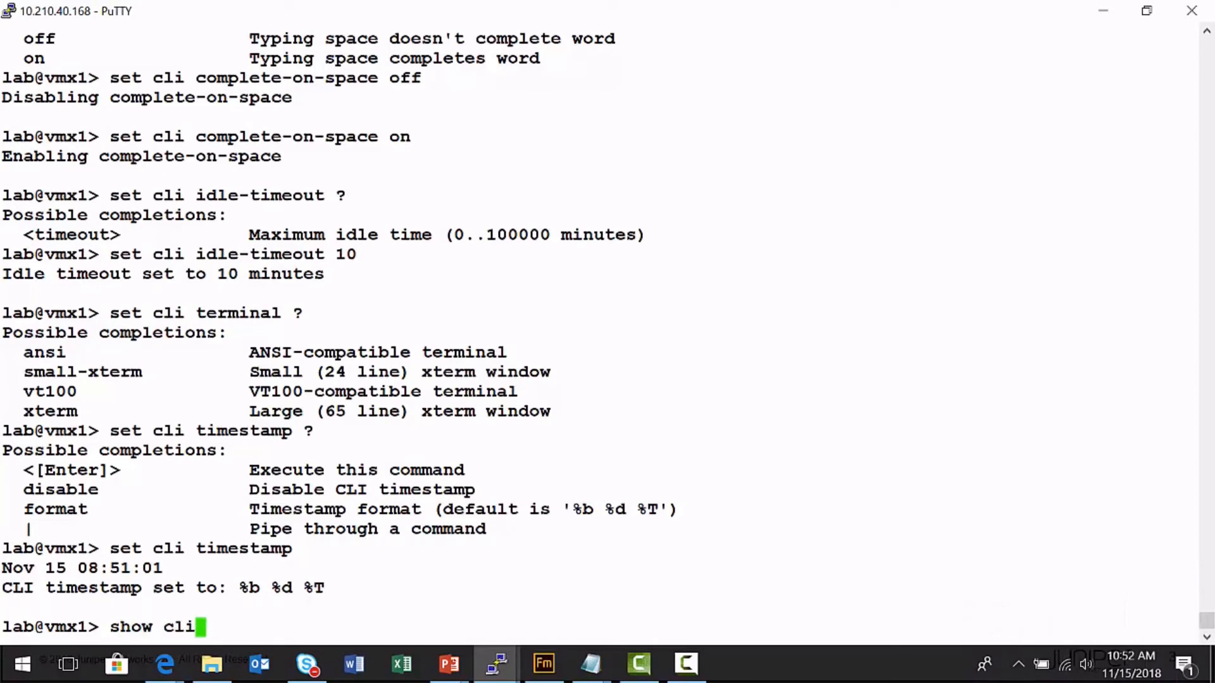
pyautogui.press('Return')
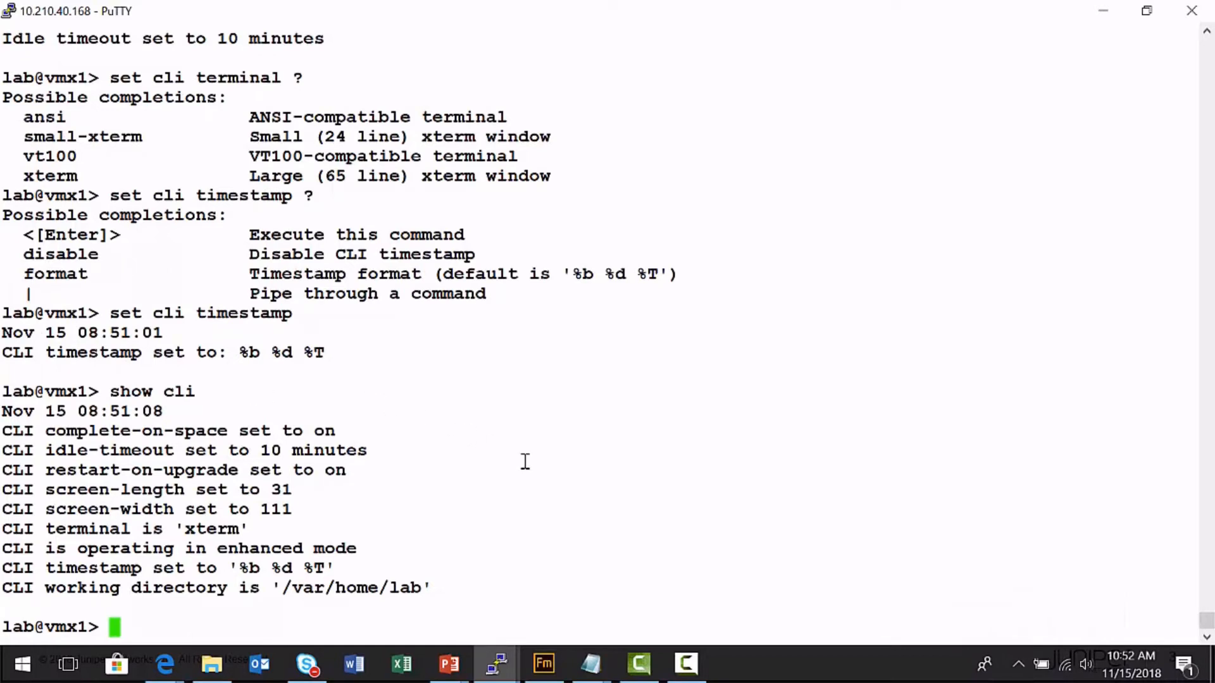
pyautogui.moveTo(955, 489)
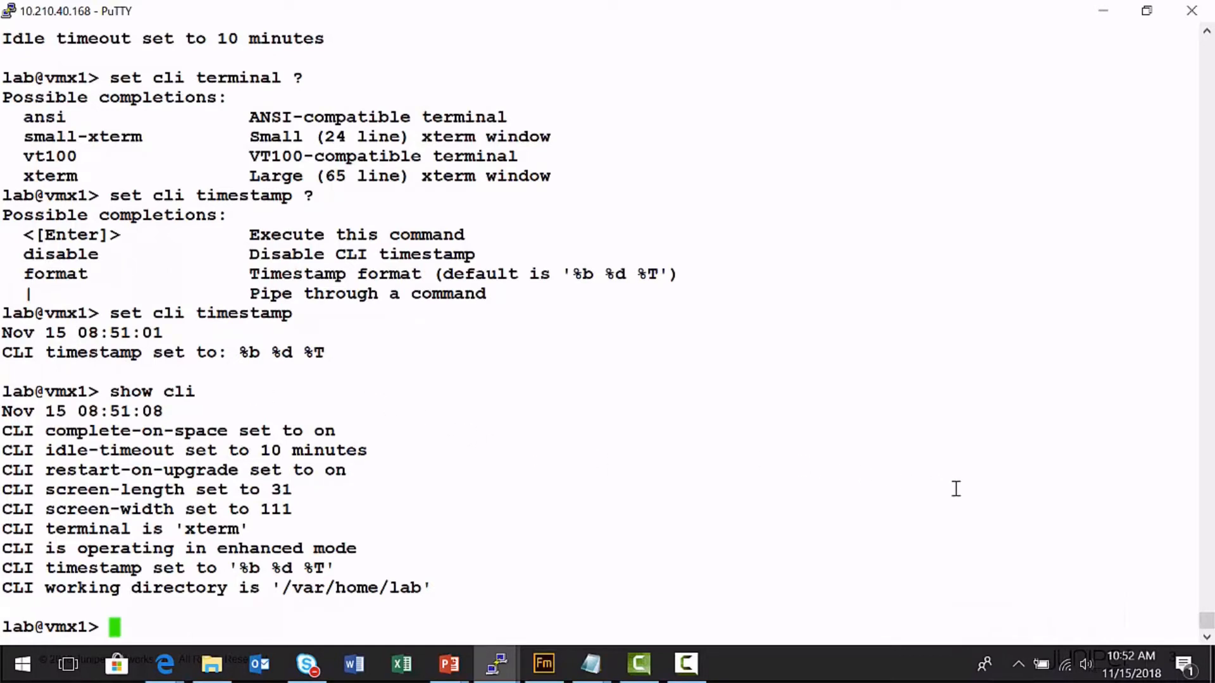
pyautogui.moveTo(1184, 474)
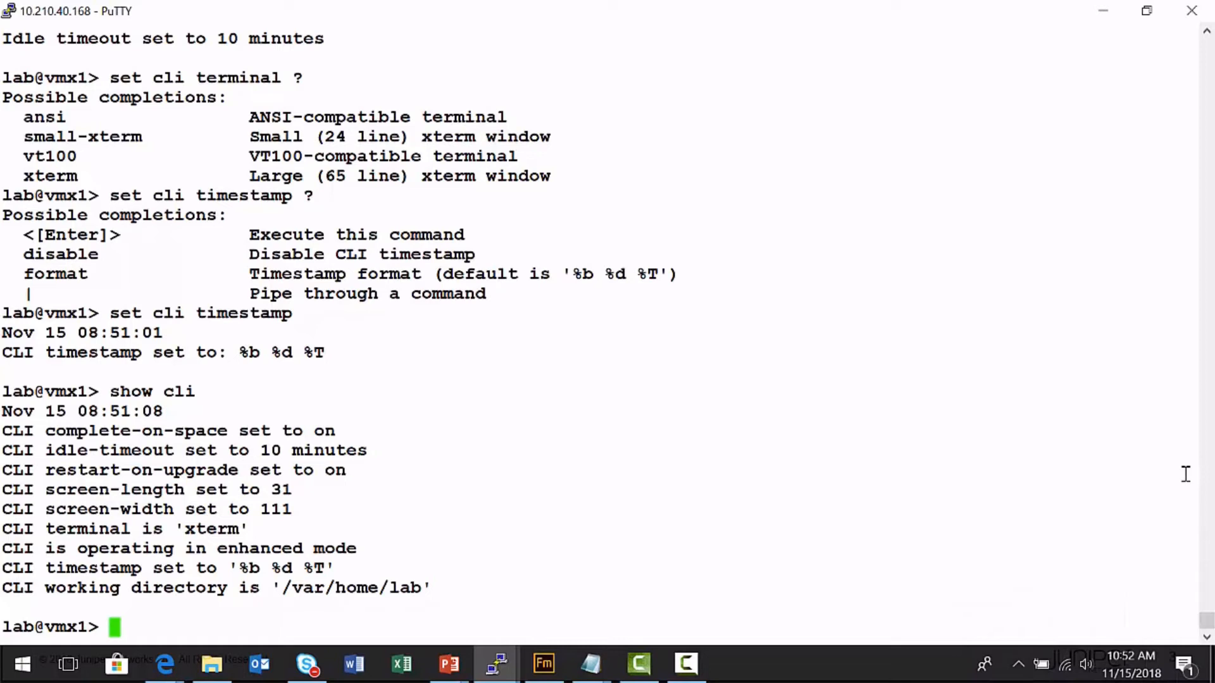
pyautogui.write('show c')
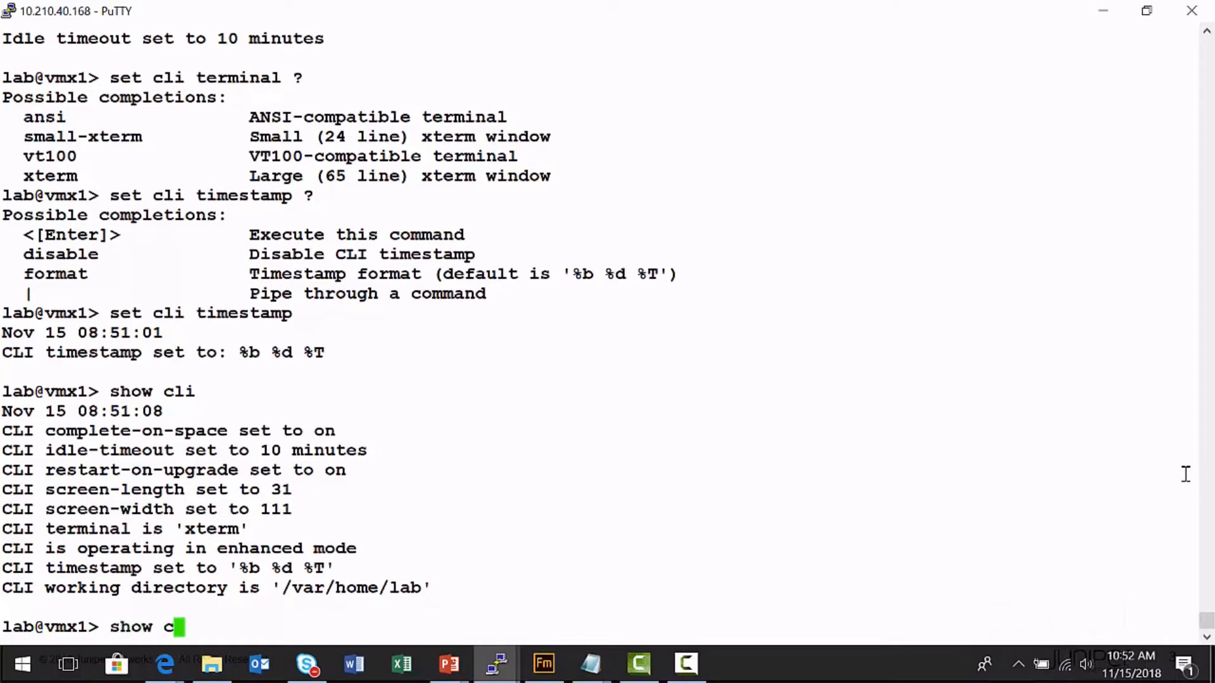
pyautogui.press('Return')
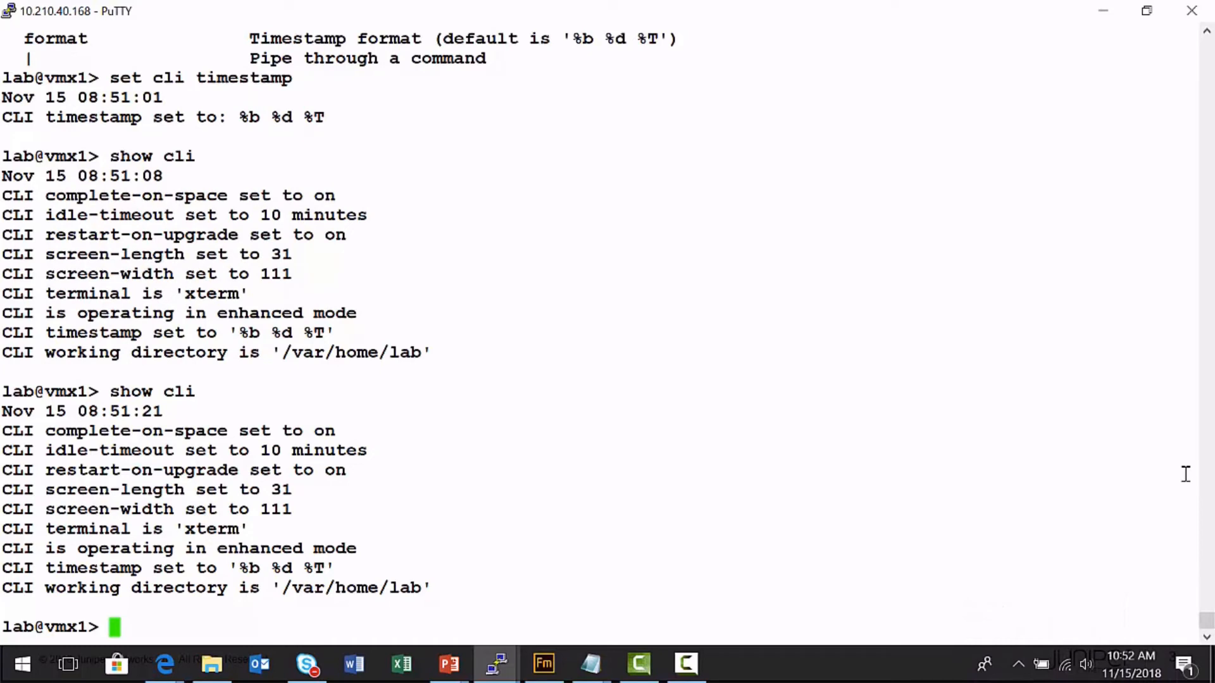
pyautogui.write('set cli directory')
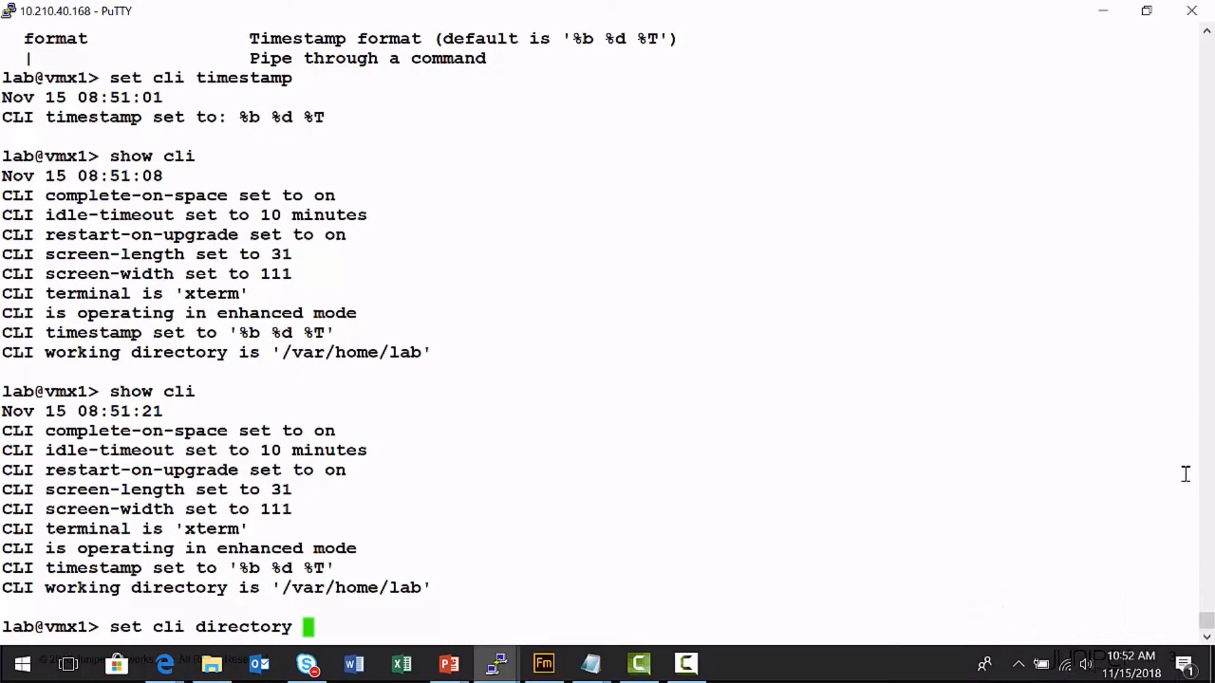
# Step: Set the CLI working directory to /var/log/
pyautogui.write('/')
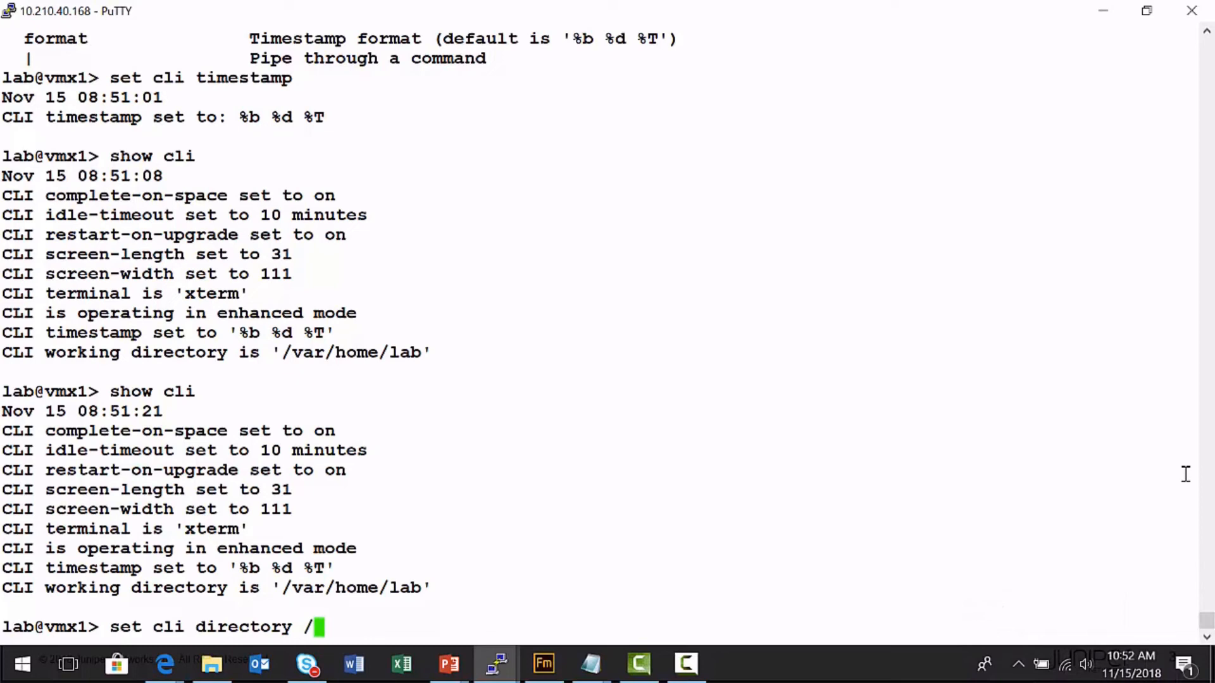
pyautogui.write('var/lo')
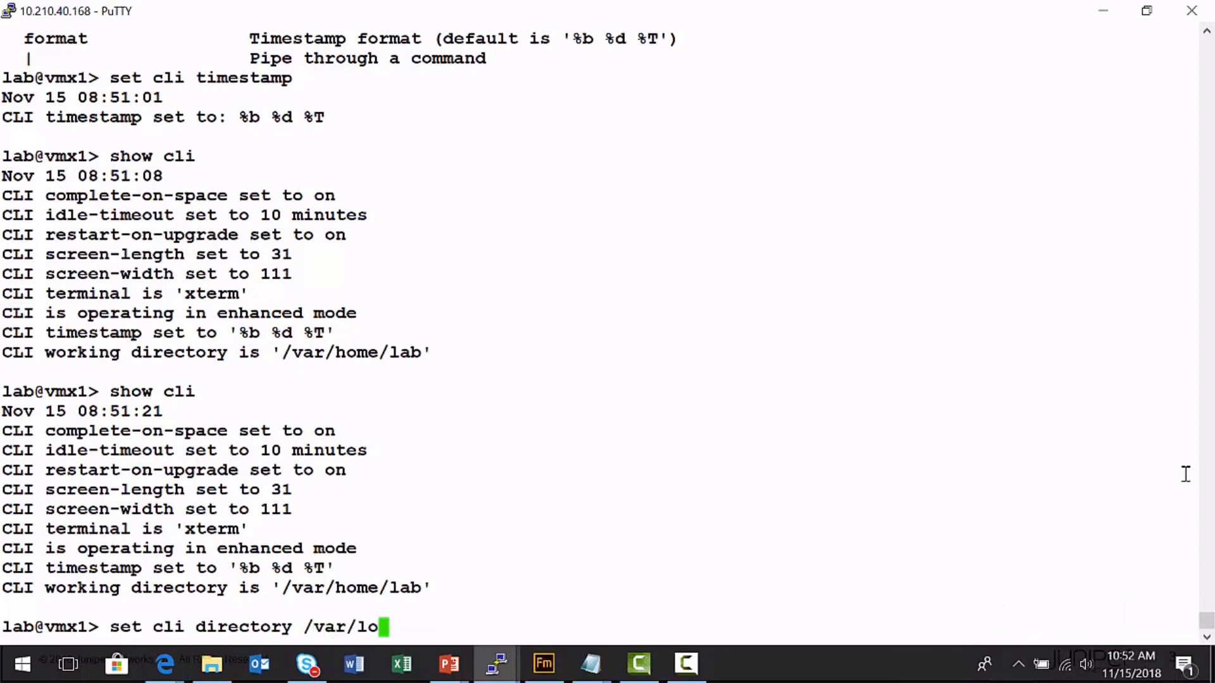
pyautogui.write('g/')
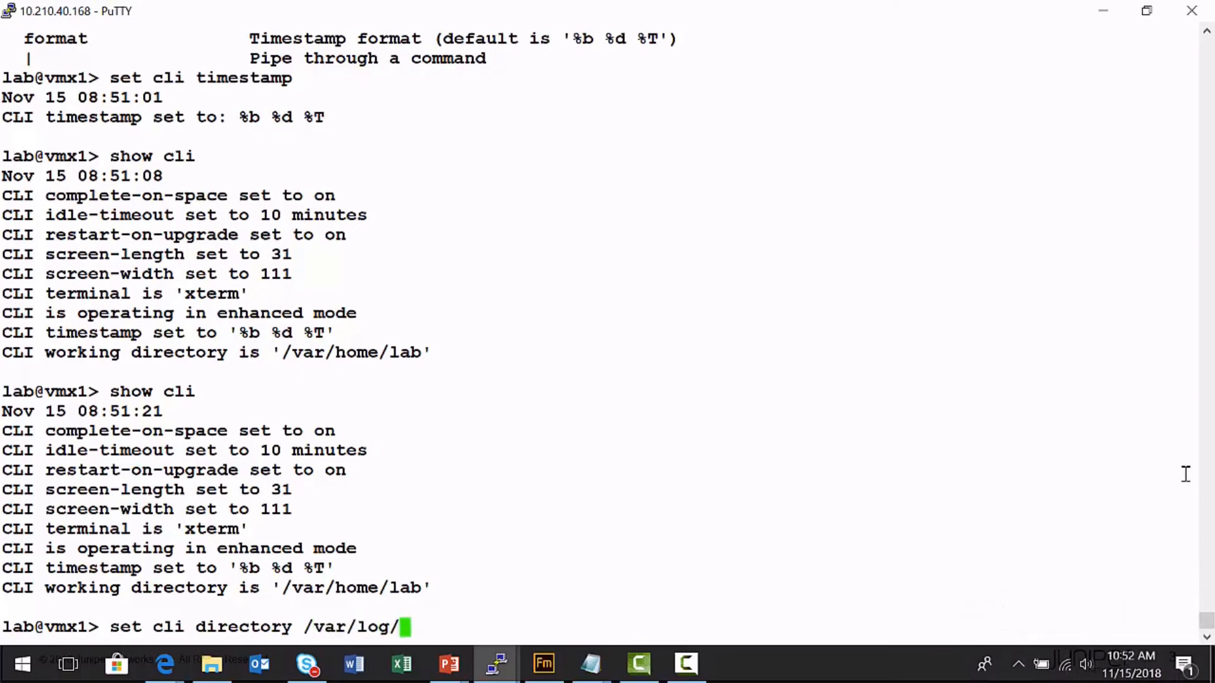
pyautogui.press('Return')
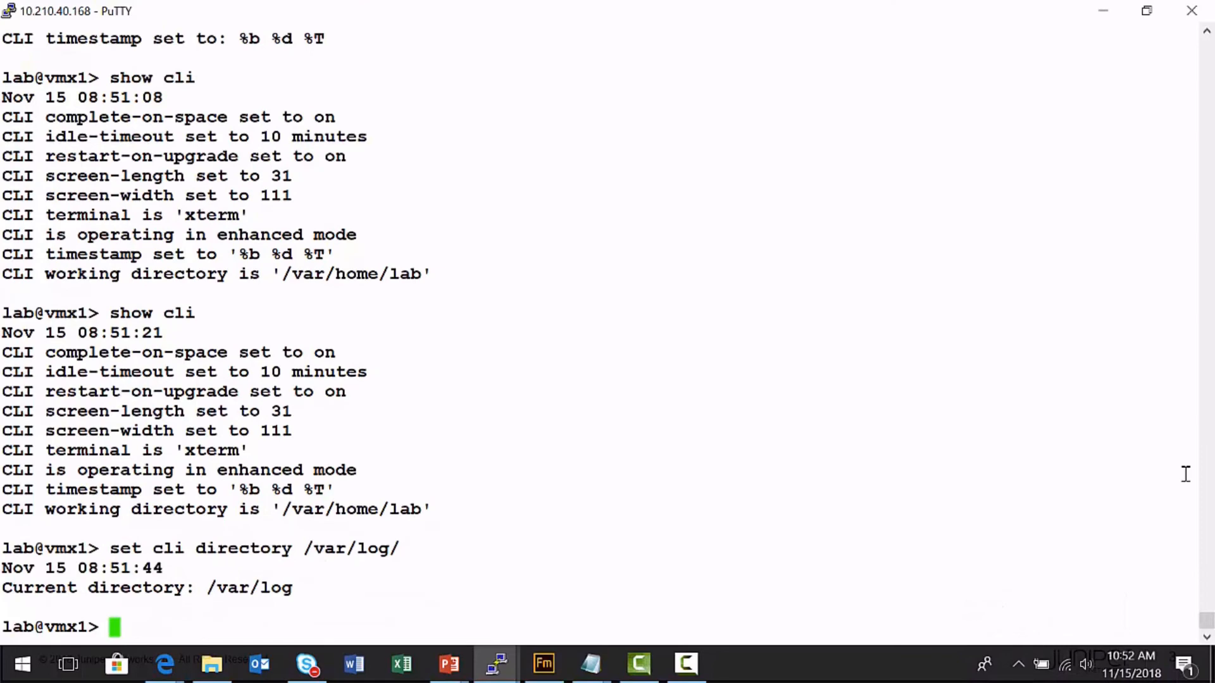
# Step: List the files in /var/log, page through them, and quit the listing
pyautogui.write('file list')
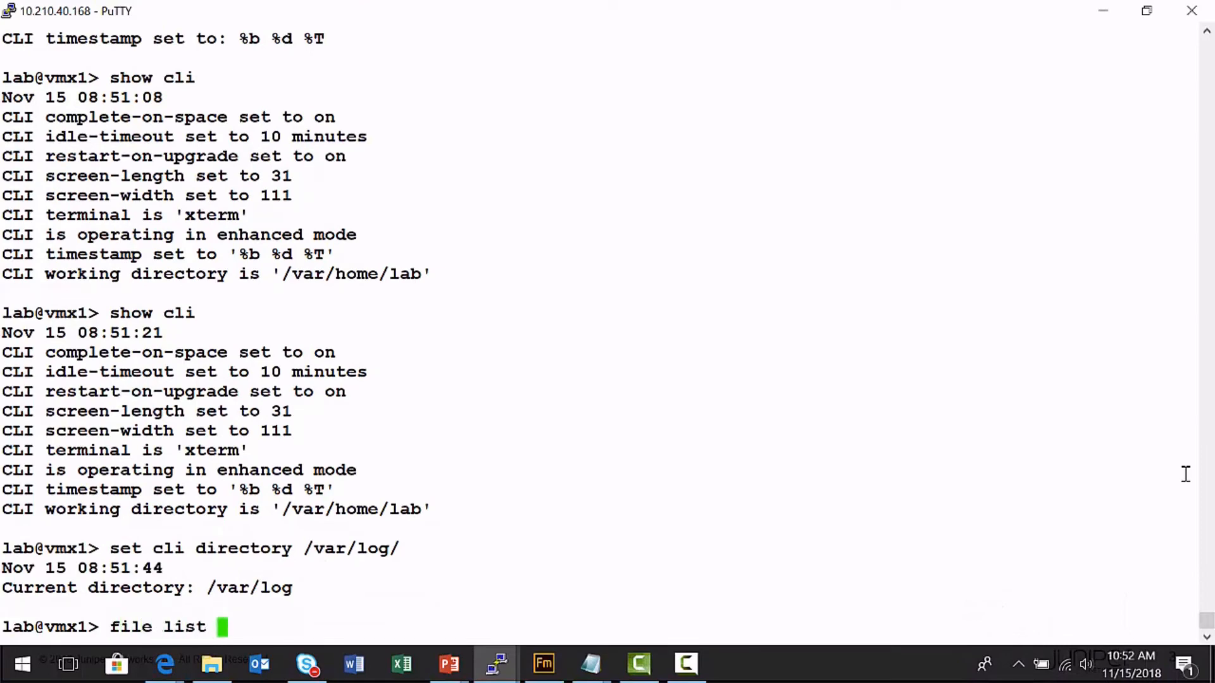
pyautogui.press('Return')
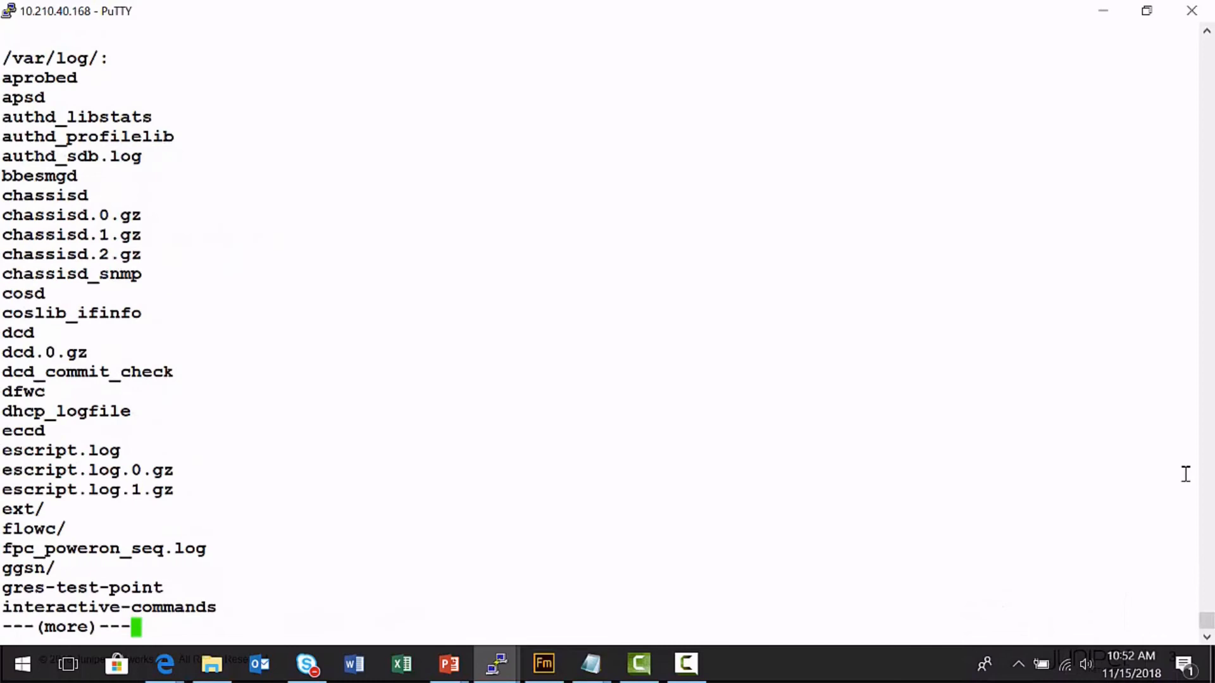
pyautogui.press('space')
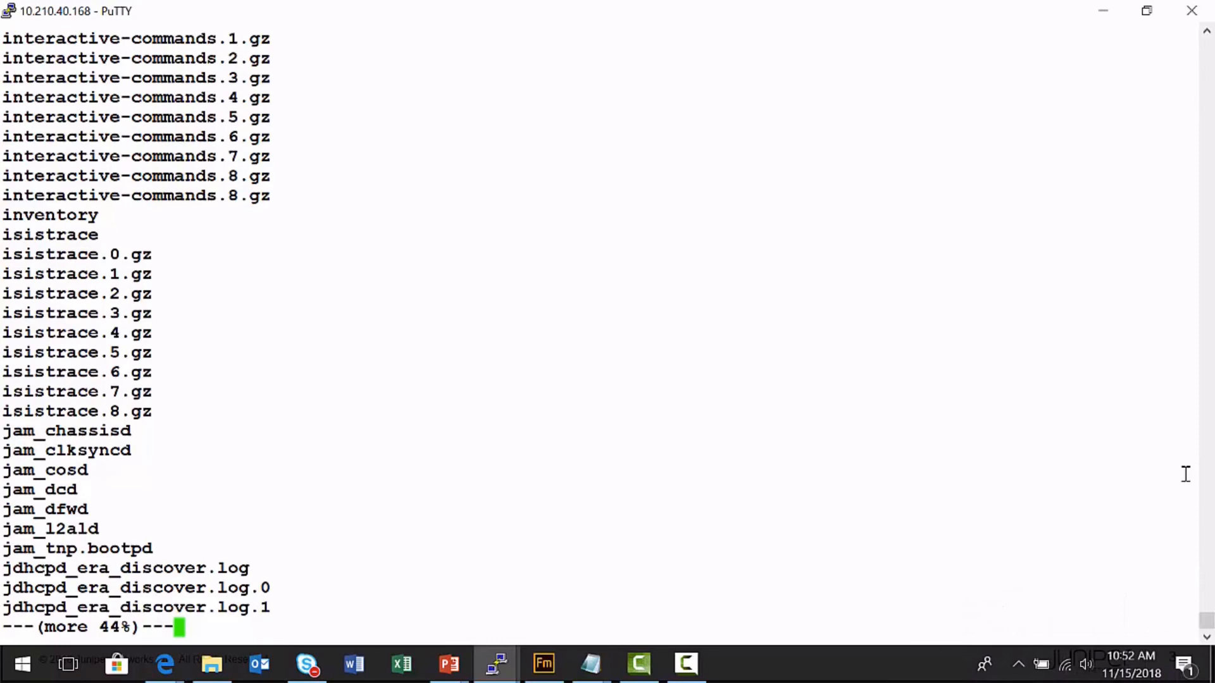
pyautogui.press('q')
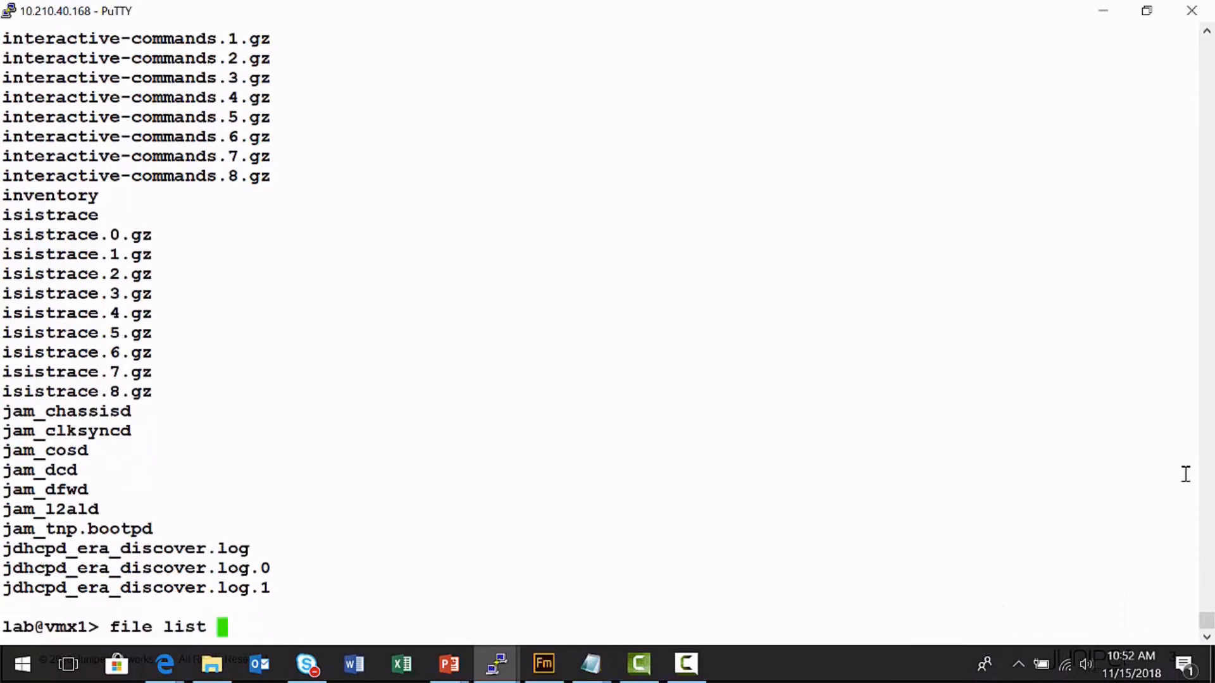